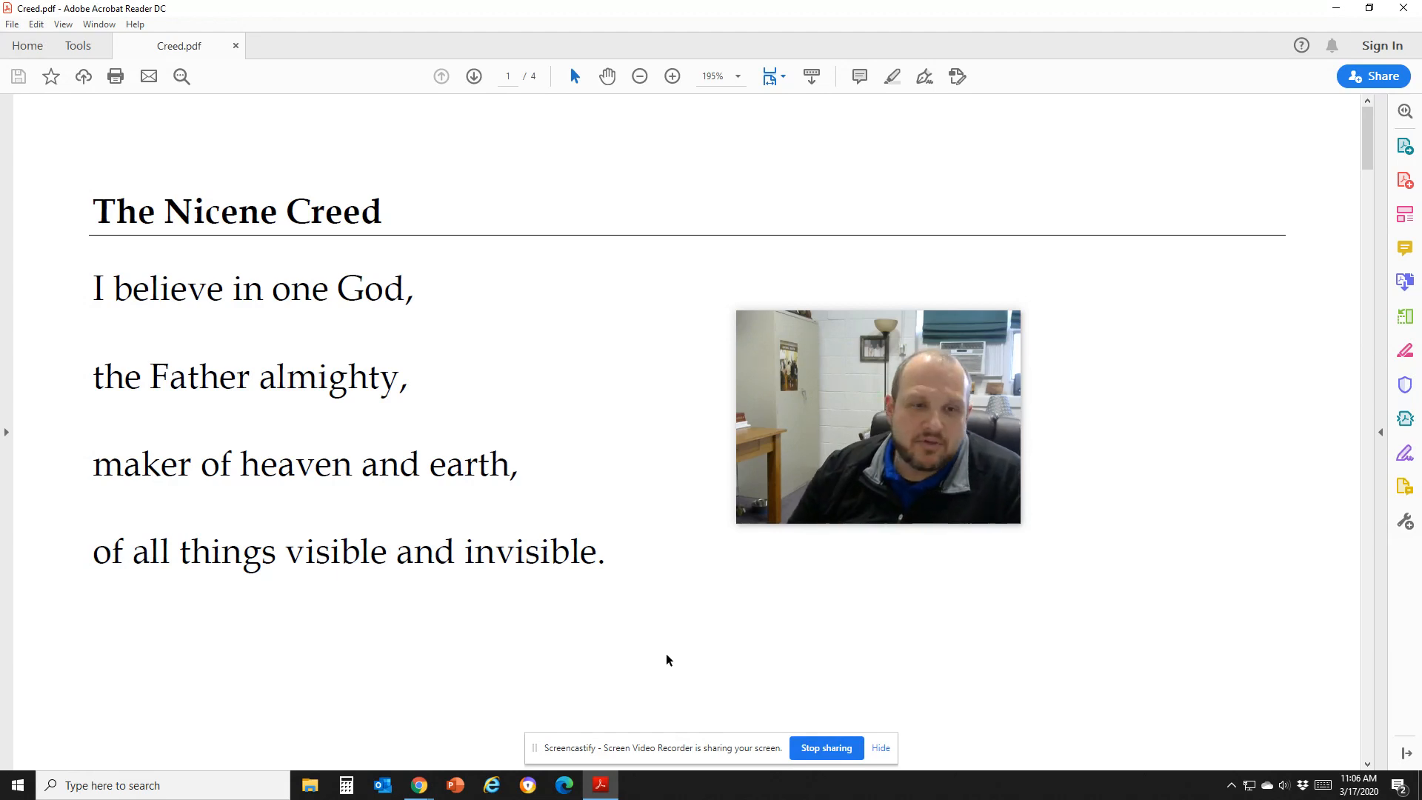
Step: Scroll from page 1 onto page 2 of Creed.pdf and select the word 'consubstantial'
{"action": "scroll", "scroll_direction": "down", "scroll_amount": 3}
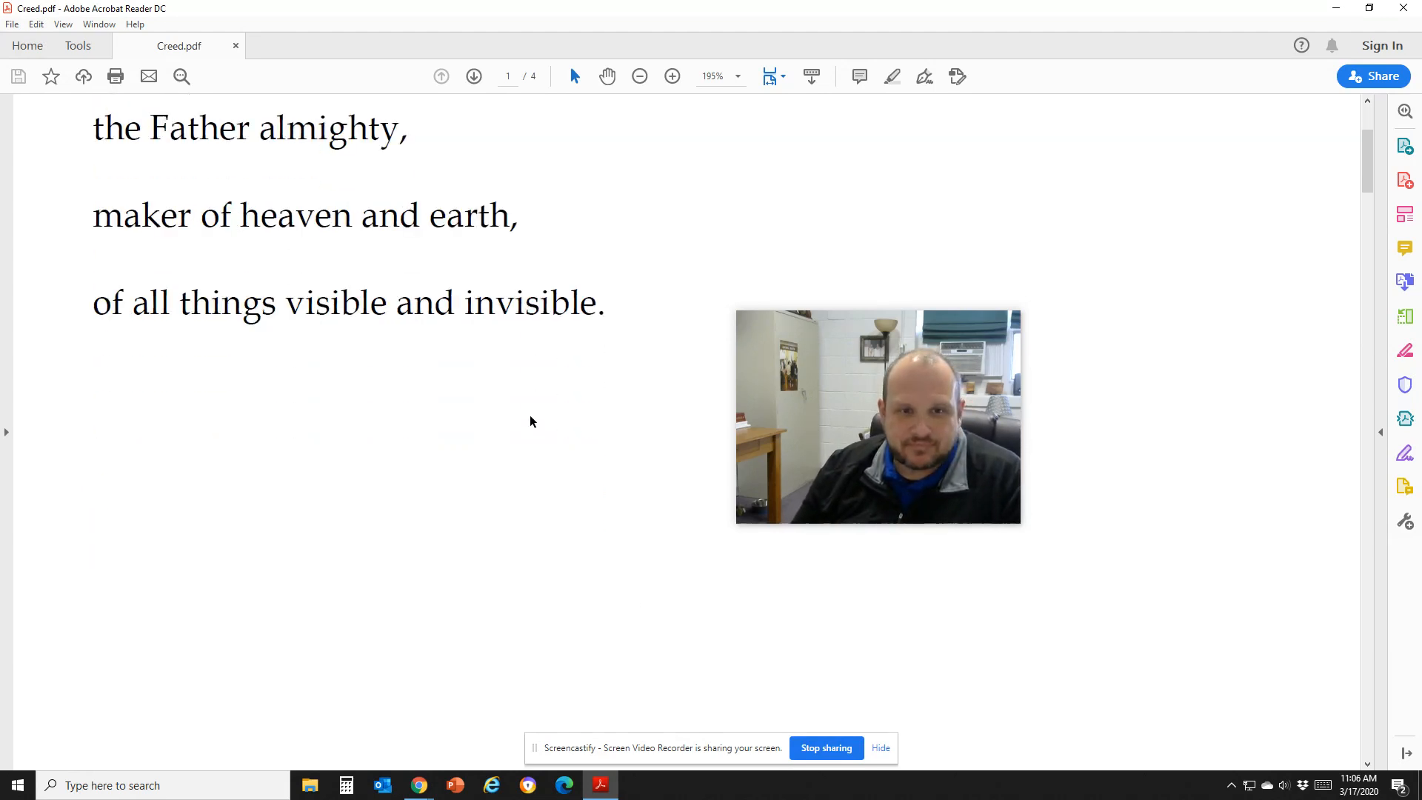
{"action": "scroll", "scroll_direction": "down", "scroll_amount": 3}
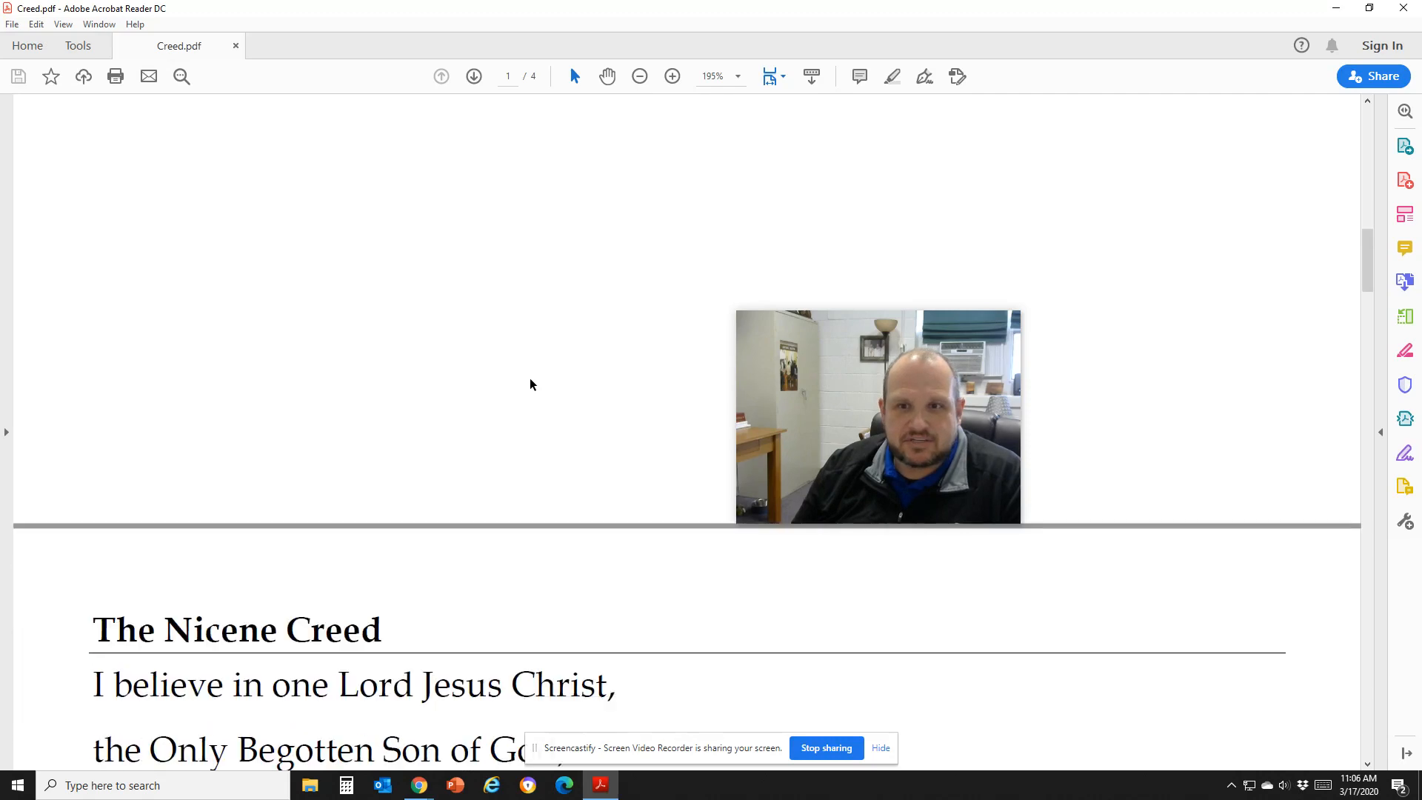
{"action": "scroll", "scroll_direction": "down", "scroll_amount": 3}
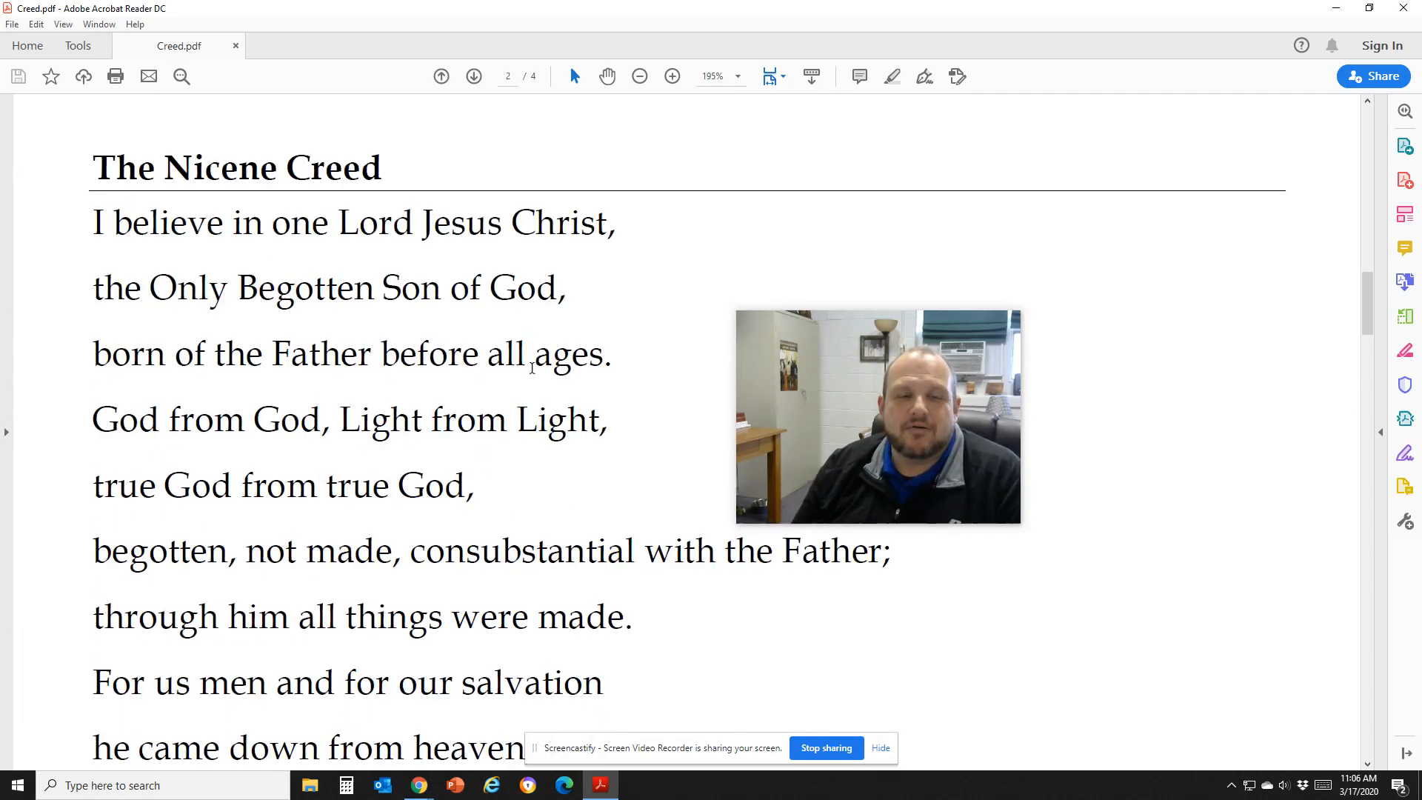
{"action": "scroll", "scroll_direction": "down", "scroll_amount": 3}
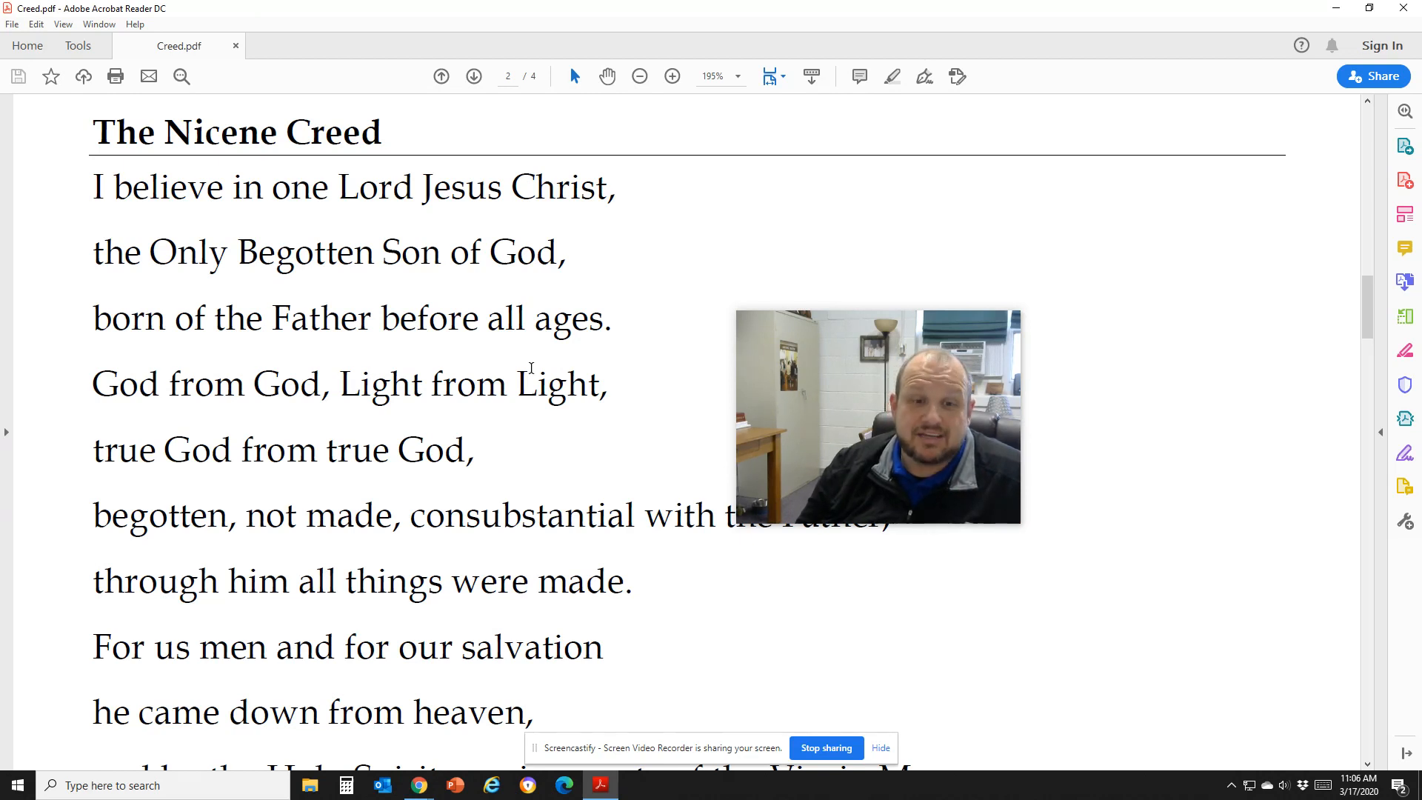
{"action": "scroll", "scroll_direction": "down", "scroll_amount": 3}
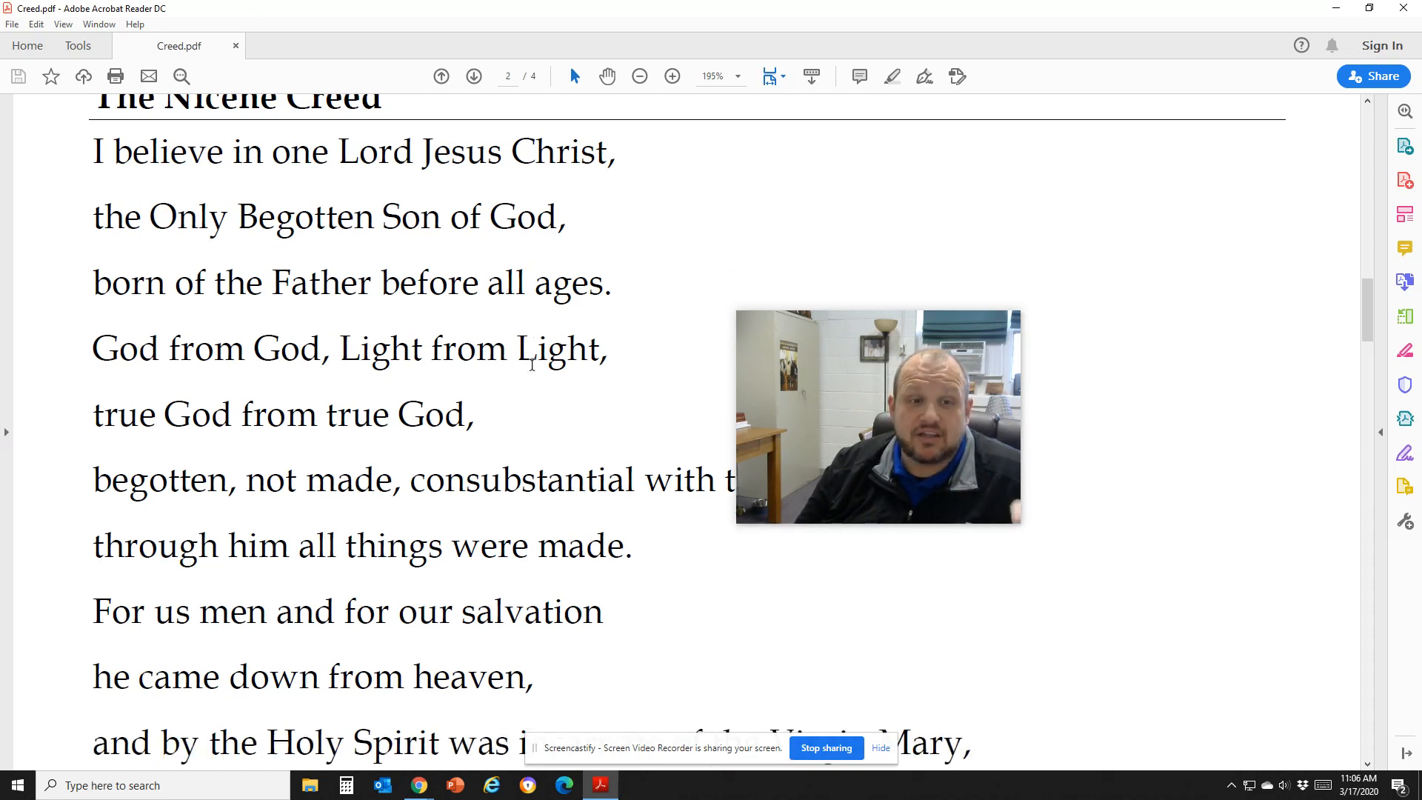
{"action": "scroll", "scroll_direction": "down", "scroll_amount": 3}
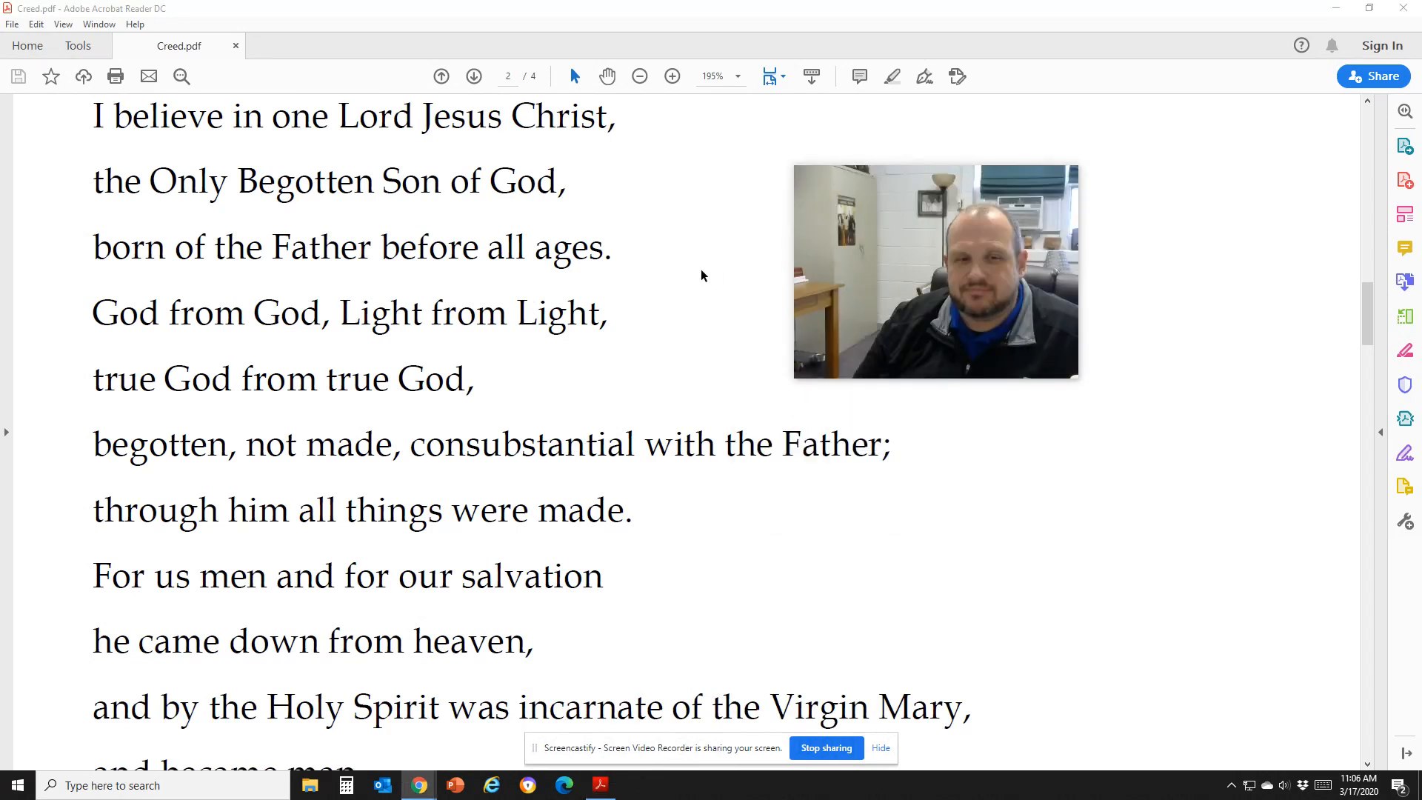
{"action": "scroll", "scroll_direction": "down", "scroll_amount": 3}
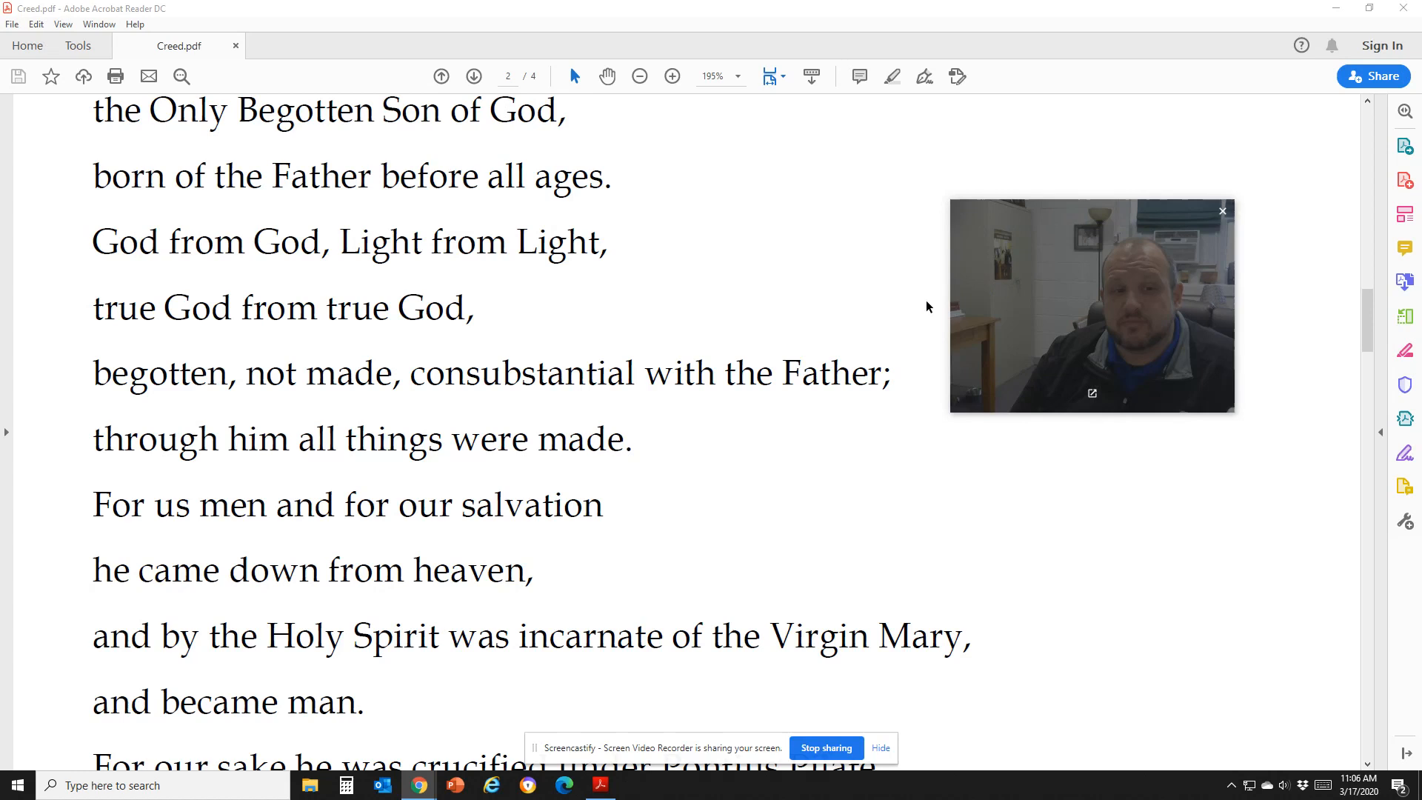
{"action": "scroll", "scroll_direction": "down", "scroll_amount": 3}
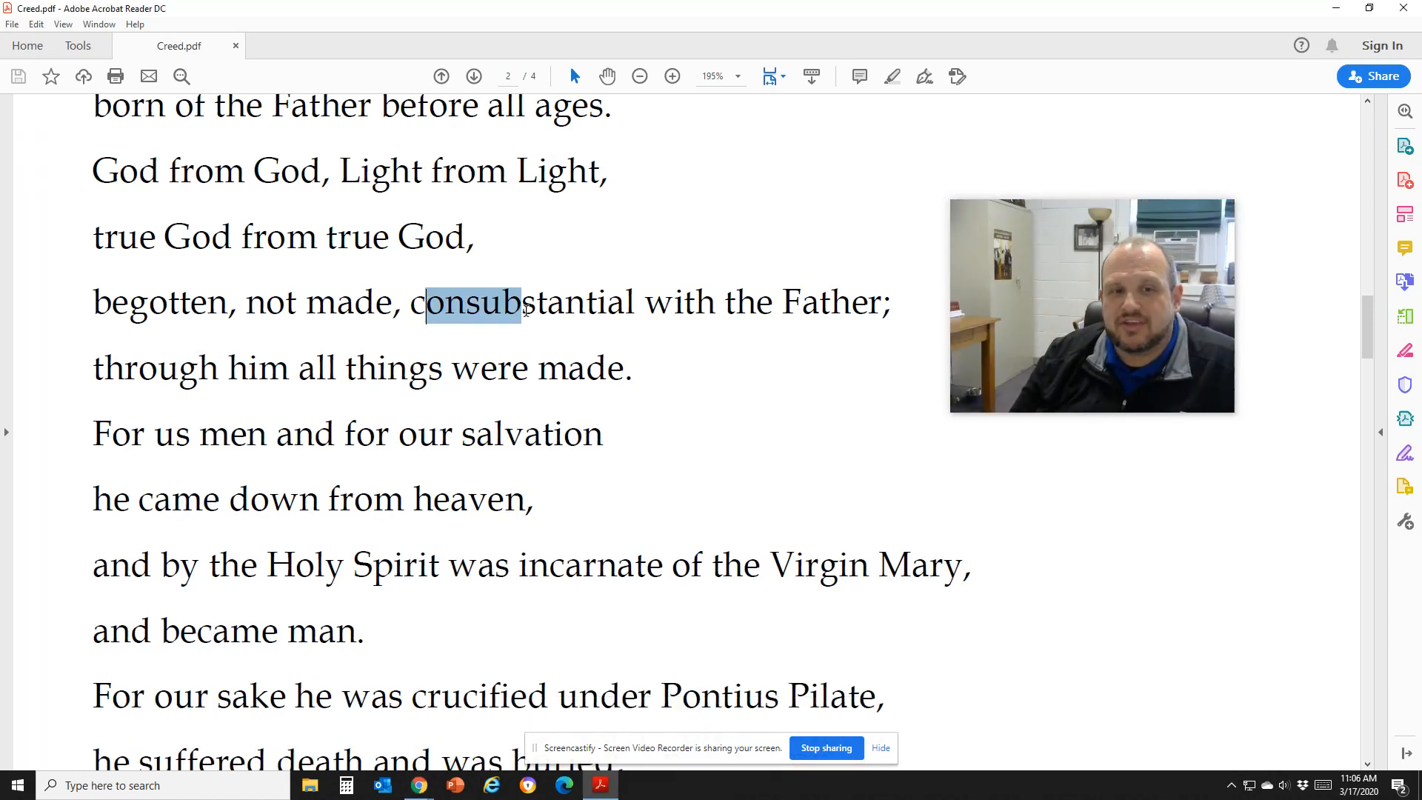
{"action": "double_click", "coordinate": [529, 302]}
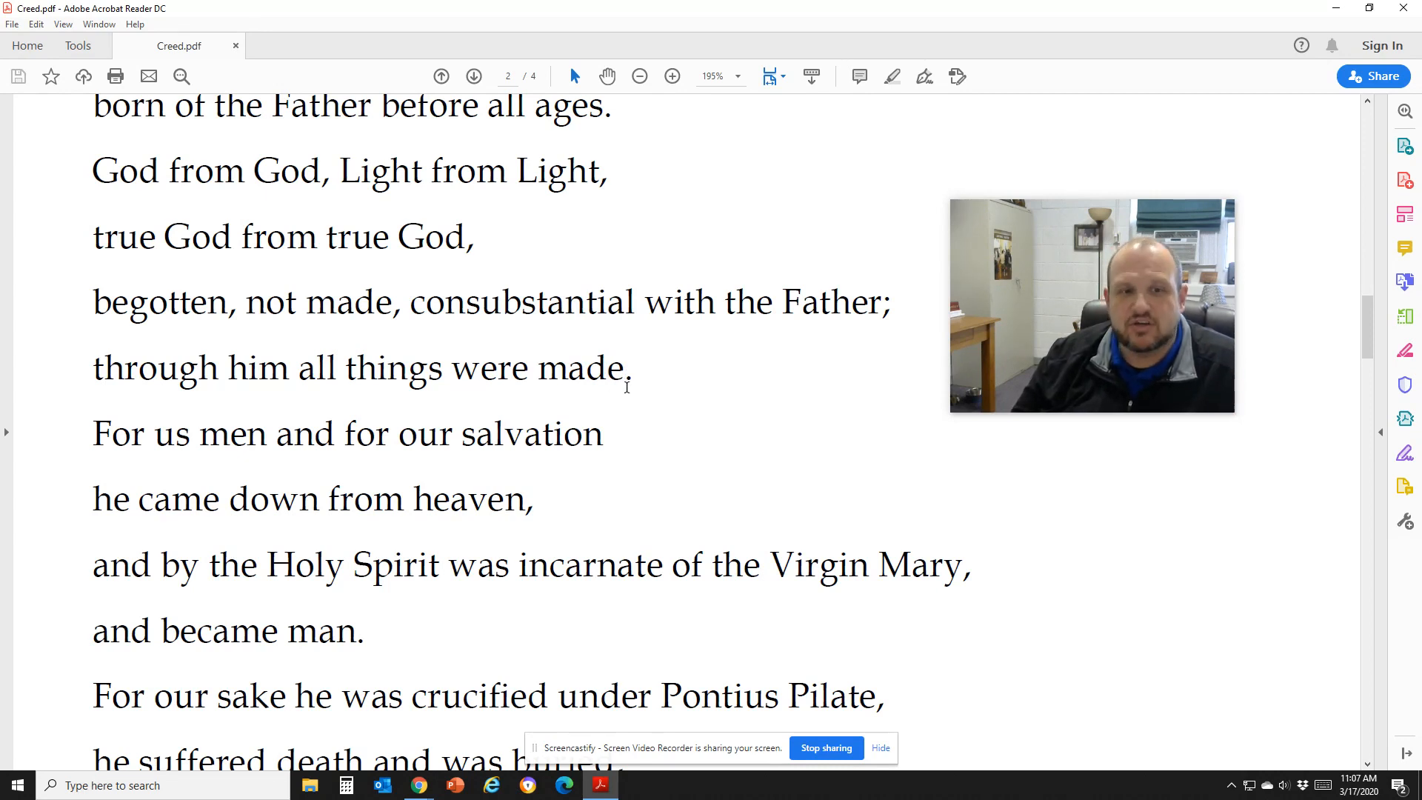
Step: Scroll down page 2 to the line 'accordance with the Scriptures' and the judging of the living and dead
{"action": "scroll", "scroll_direction": "down", "scroll_amount": 3}
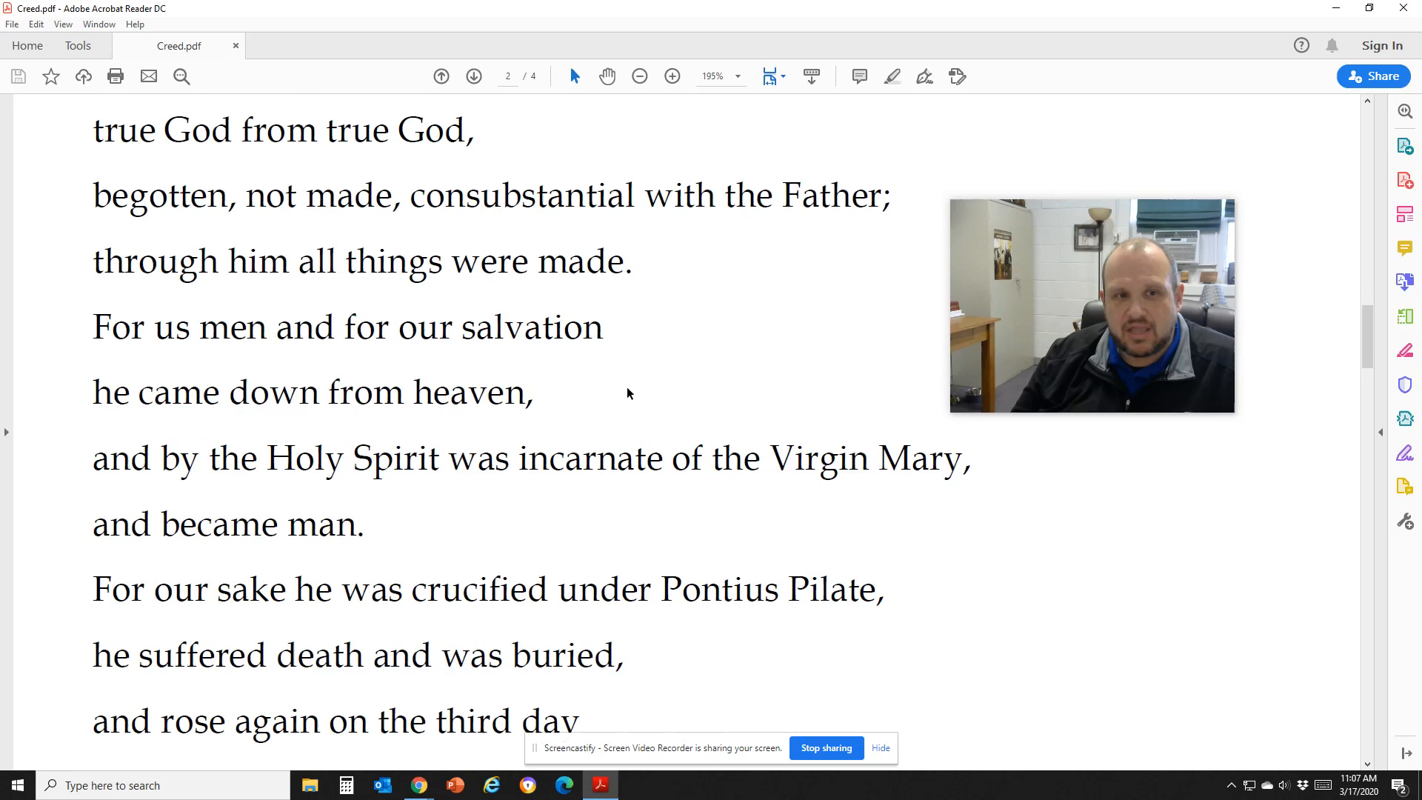
{"action": "scroll", "scroll_direction": "down", "scroll_amount": 3}
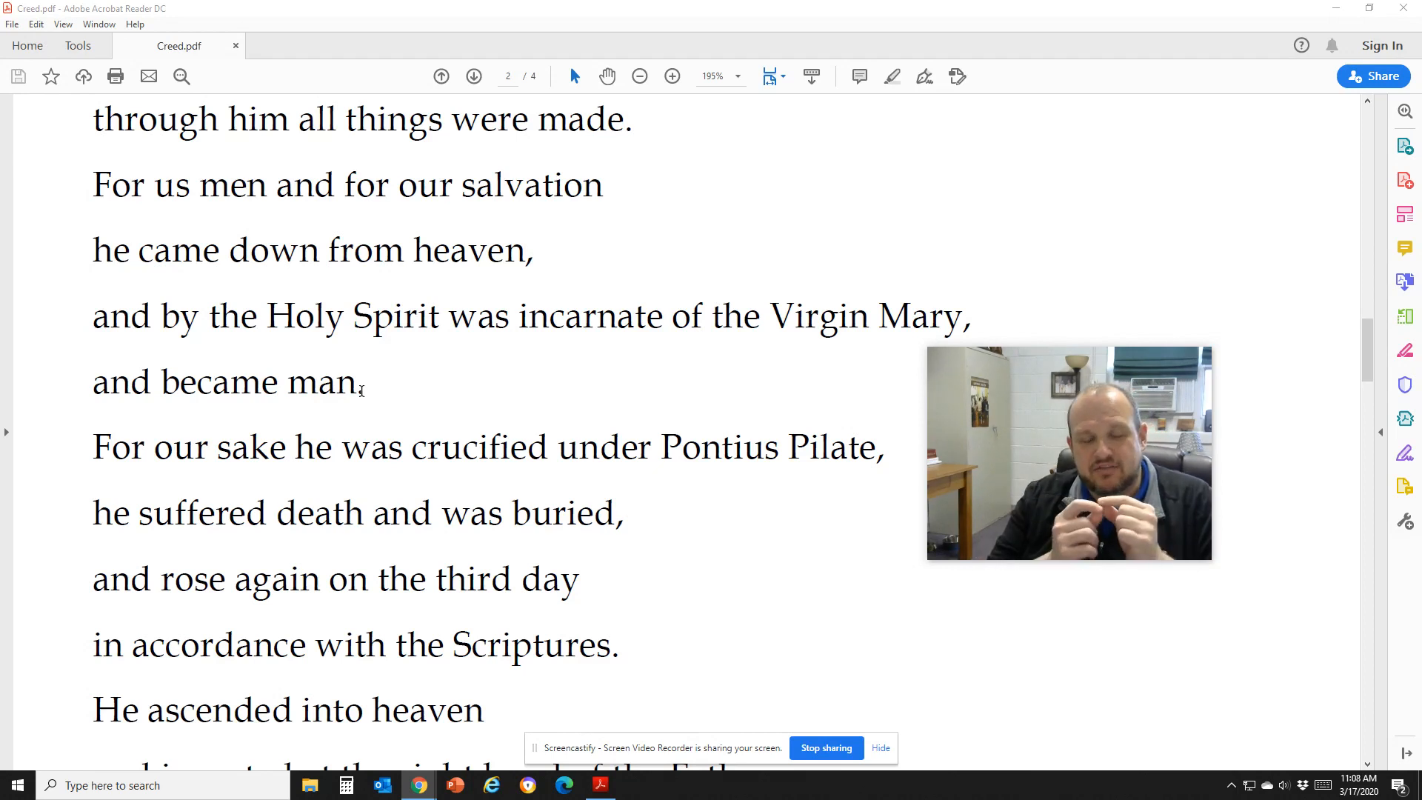
{"action": "scroll", "scroll_direction": "down", "scroll_amount": 3}
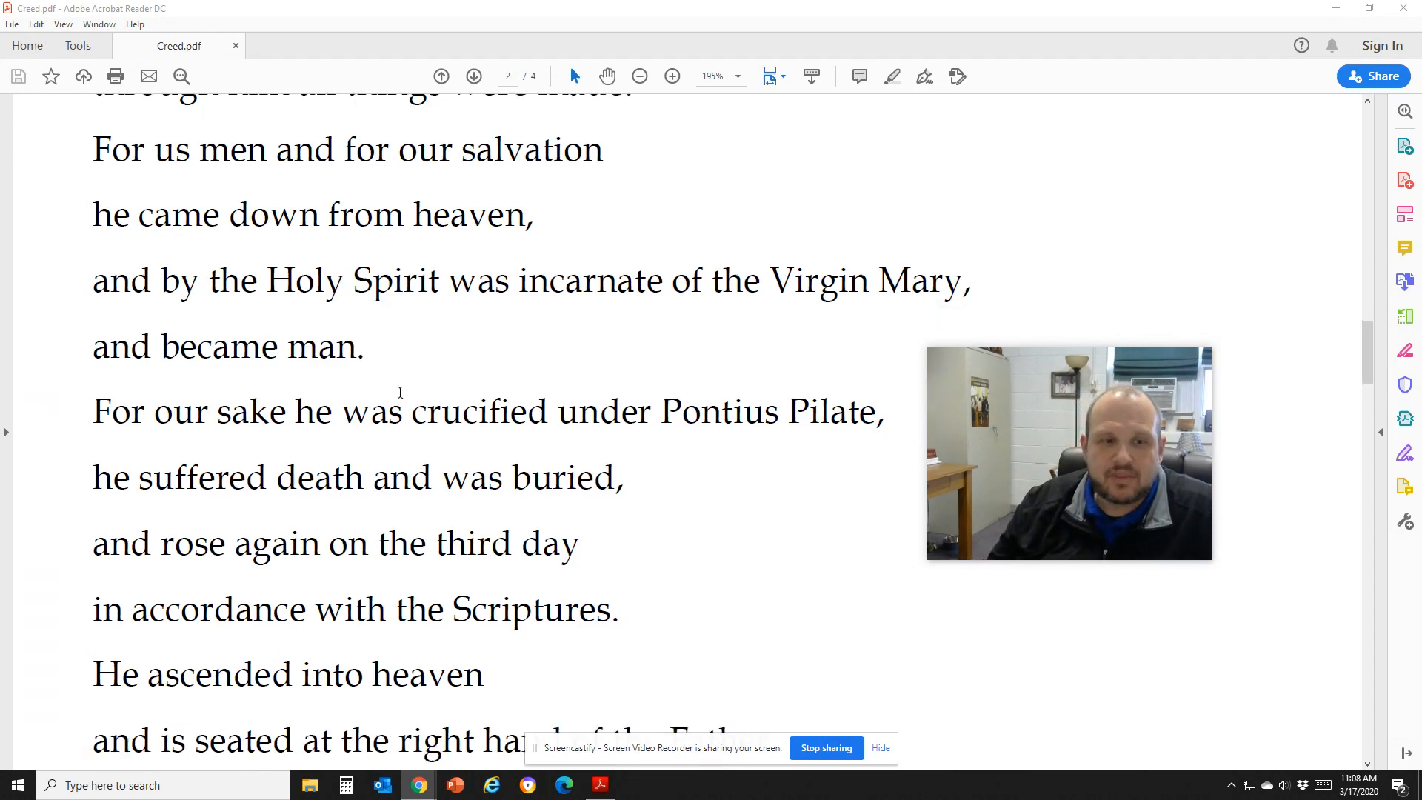
{"action": "scroll", "scroll_direction": "down", "scroll_amount": 3}
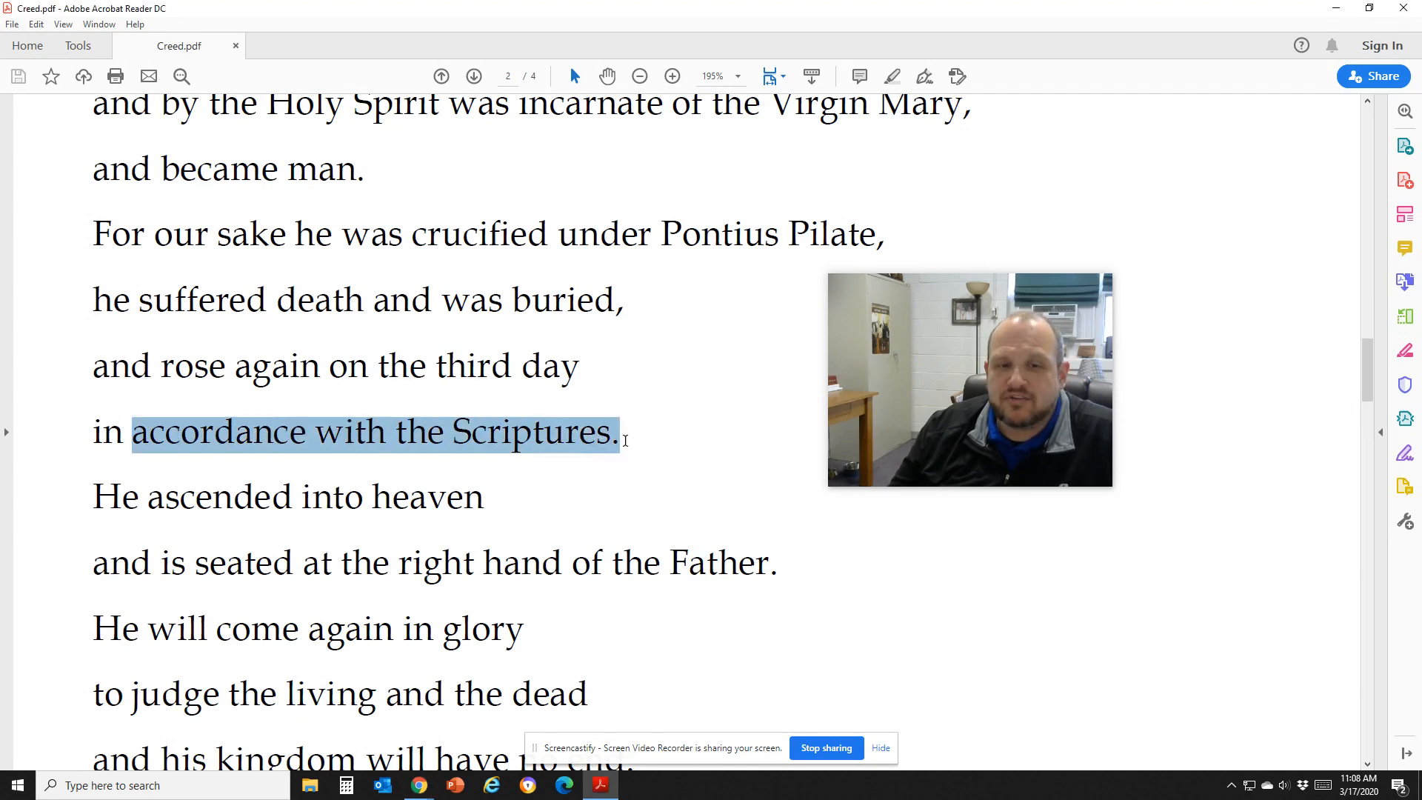
Step: End the 'Scriptures' selection and scroll to page 2's last line, 'and his kingdom will have no end.'
{"action": "left_click", "coordinate": [620, 436]}
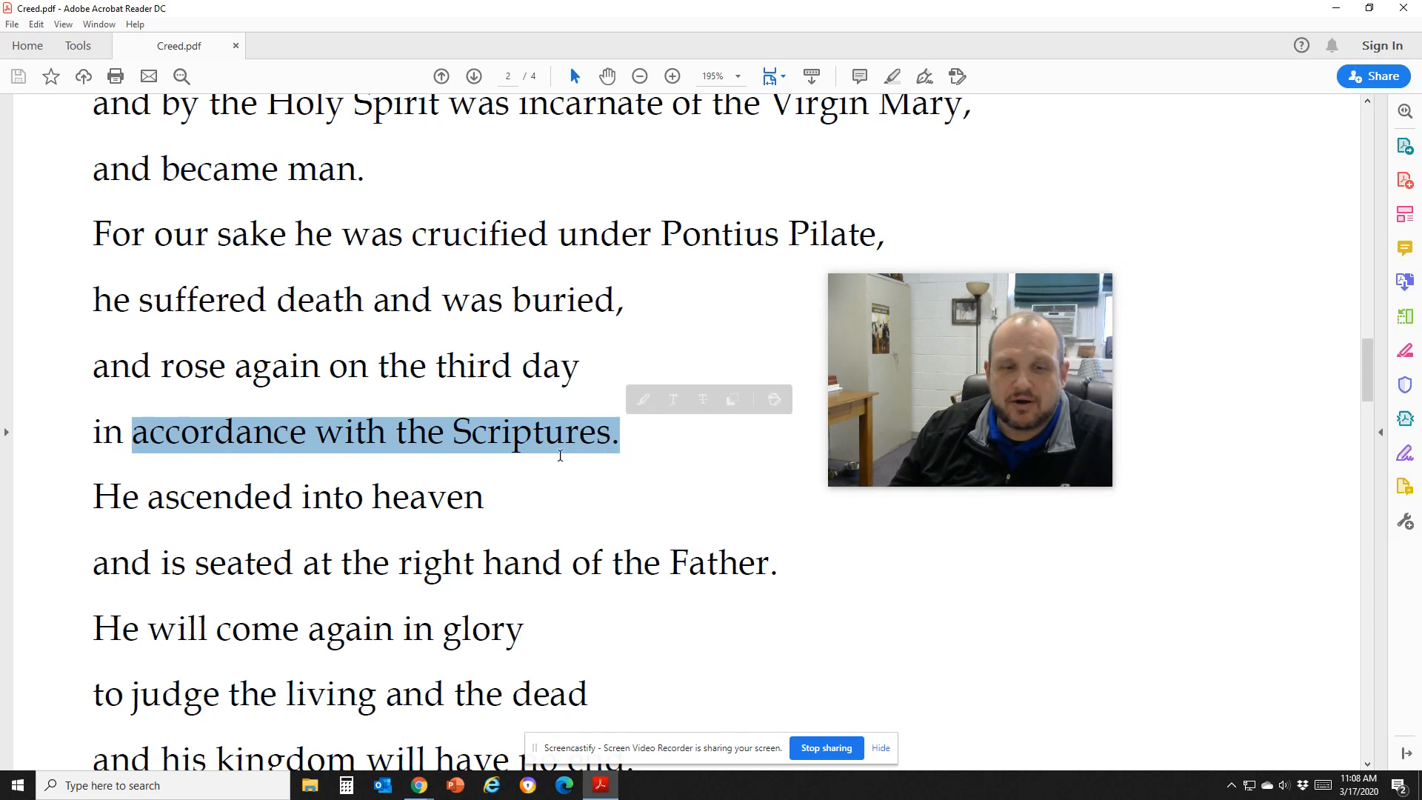
{"action": "scroll", "scroll_direction": "down", "scroll_amount": 3}
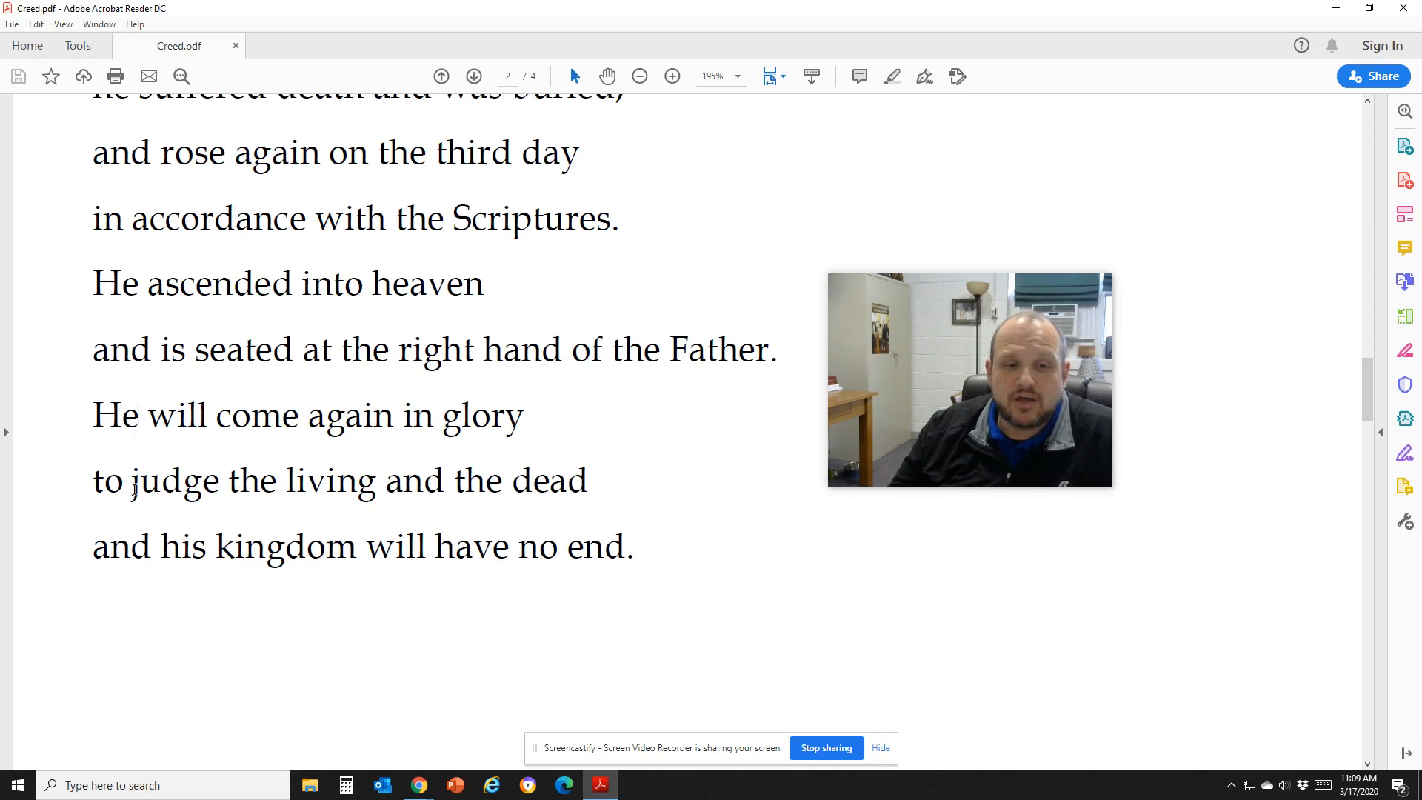
Step: Select the words 'judge', 'dead', then back up to 'suffered' and 'buried' on page 2
{"action": "double_click", "coordinate": [172, 480]}
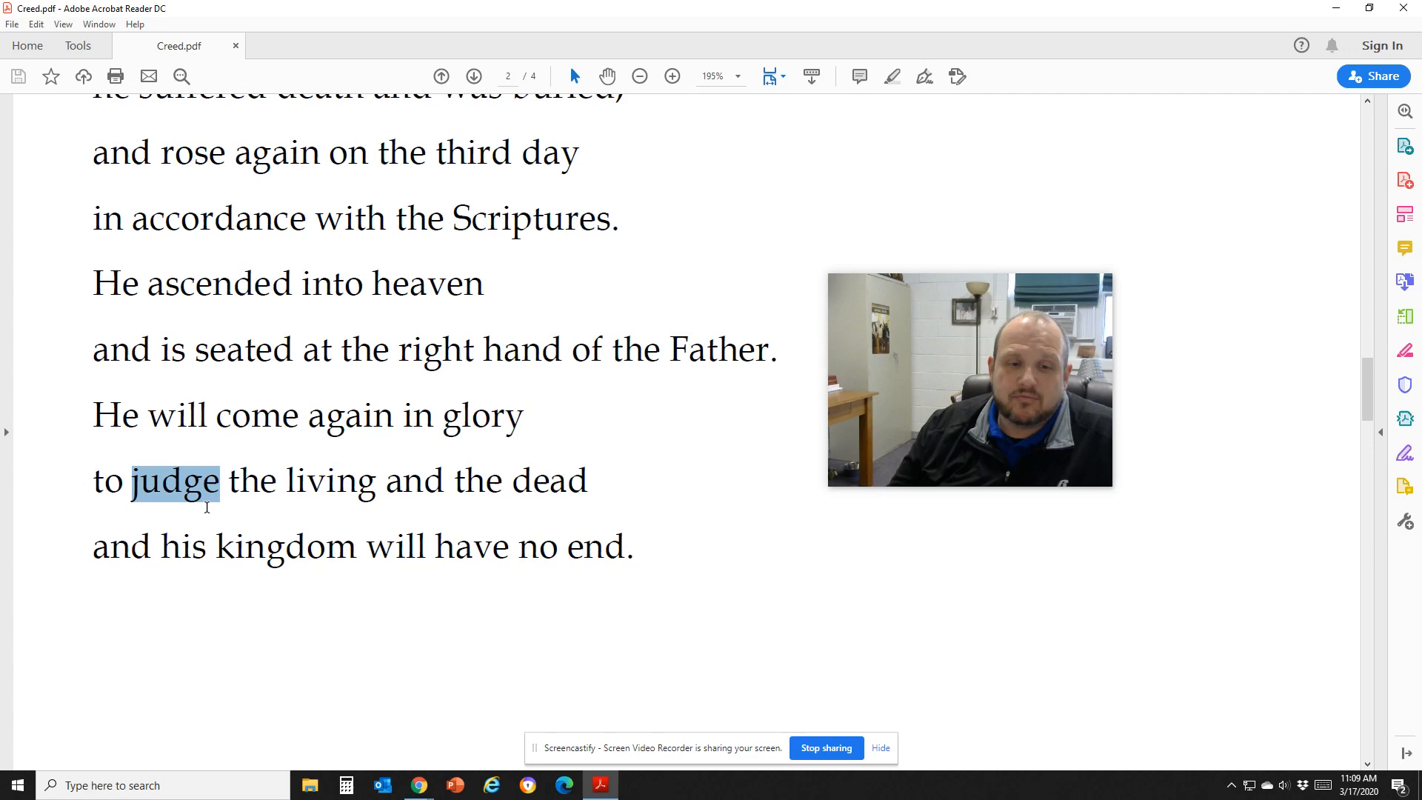
{"action": "mouse_move", "coordinate": [232, 517]}
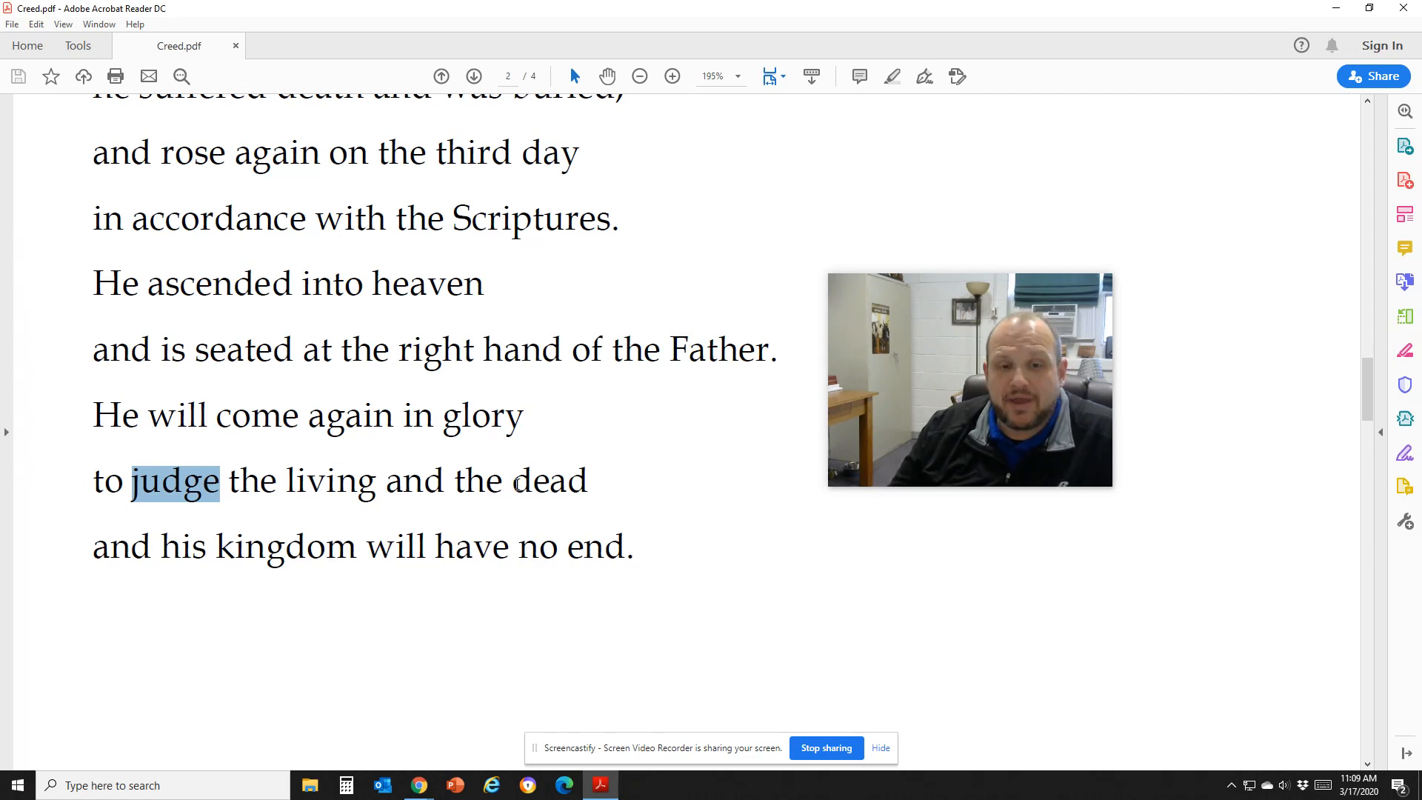
{"action": "double_click", "coordinate": [548, 480]}
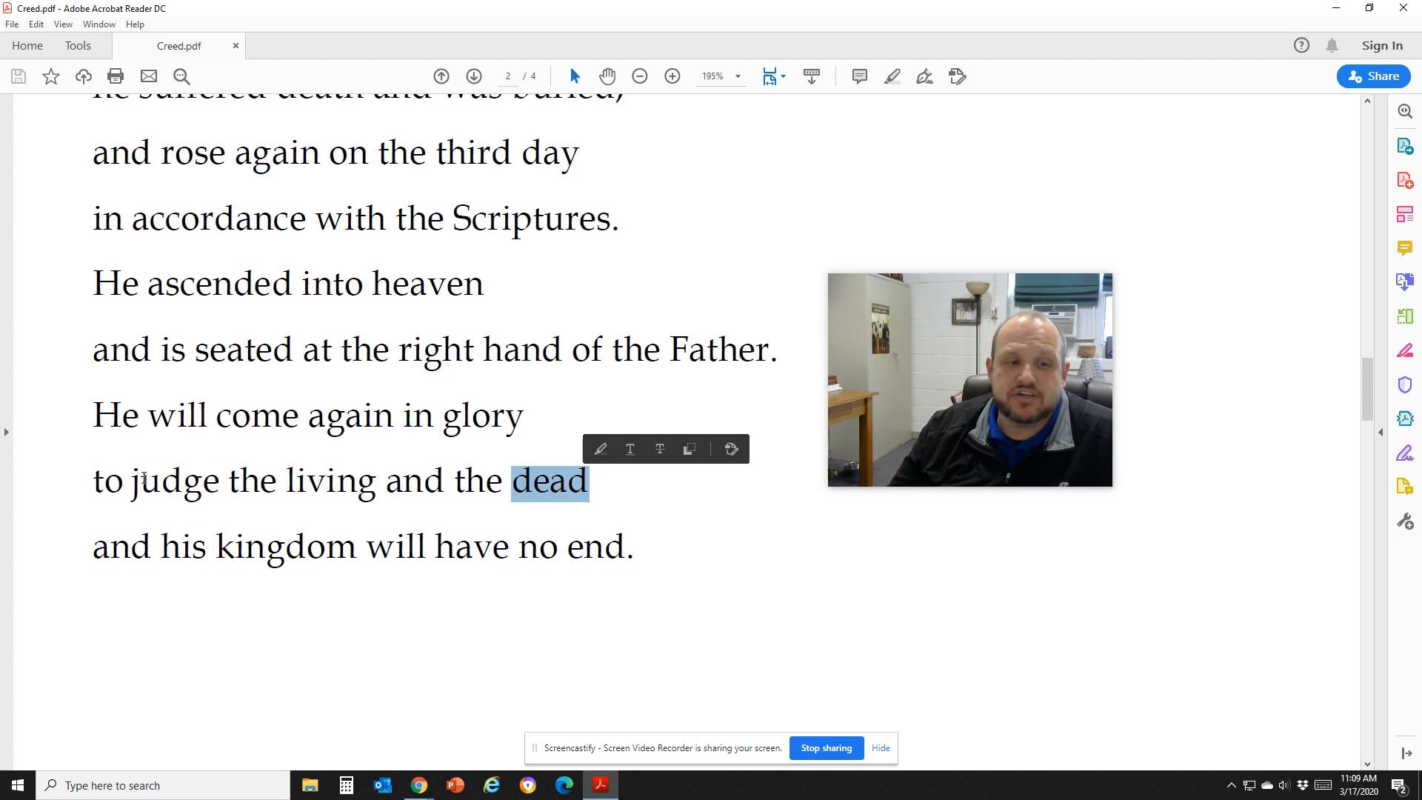
{"action": "scroll", "scroll_direction": "up", "scroll_amount": 3}
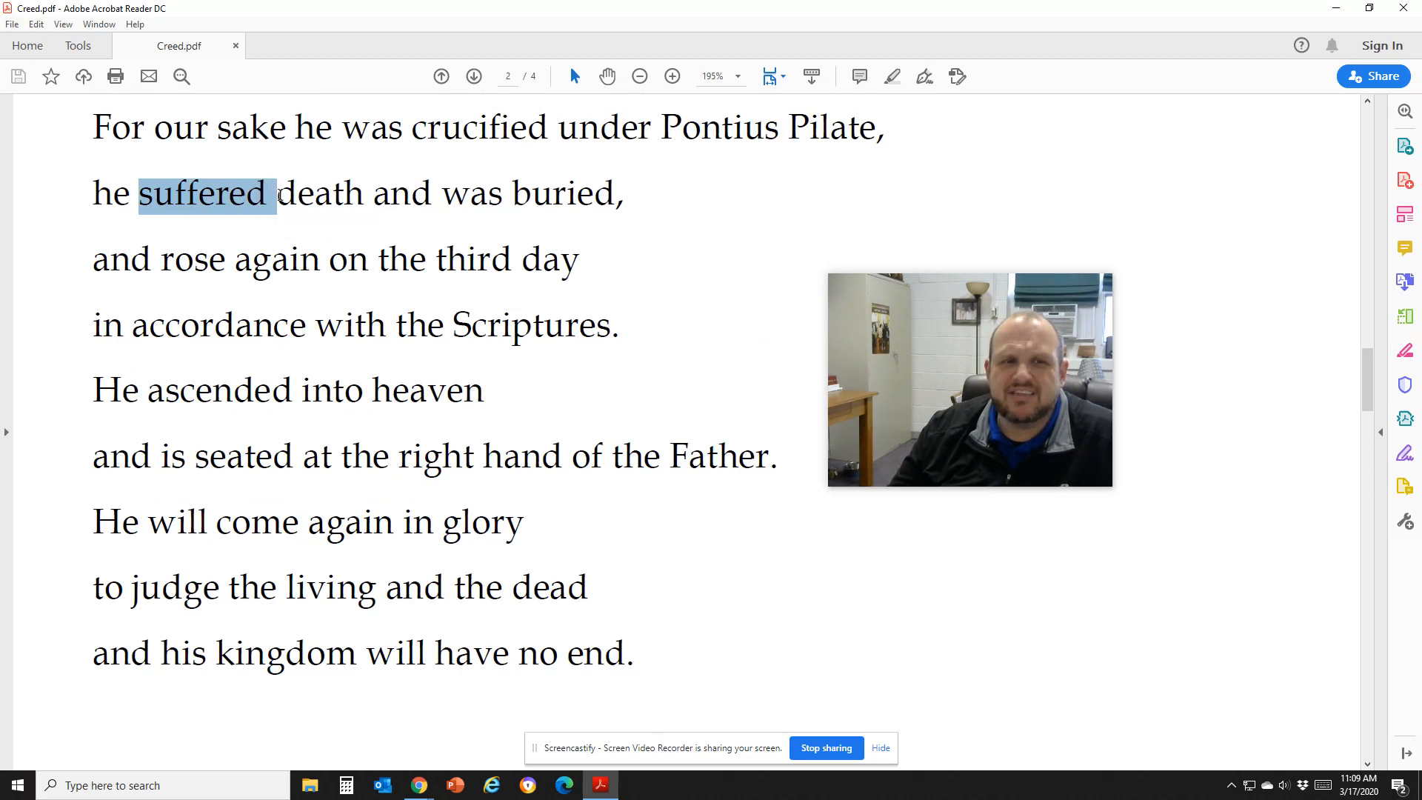
{"action": "left_click", "coordinate": [201, 194]}
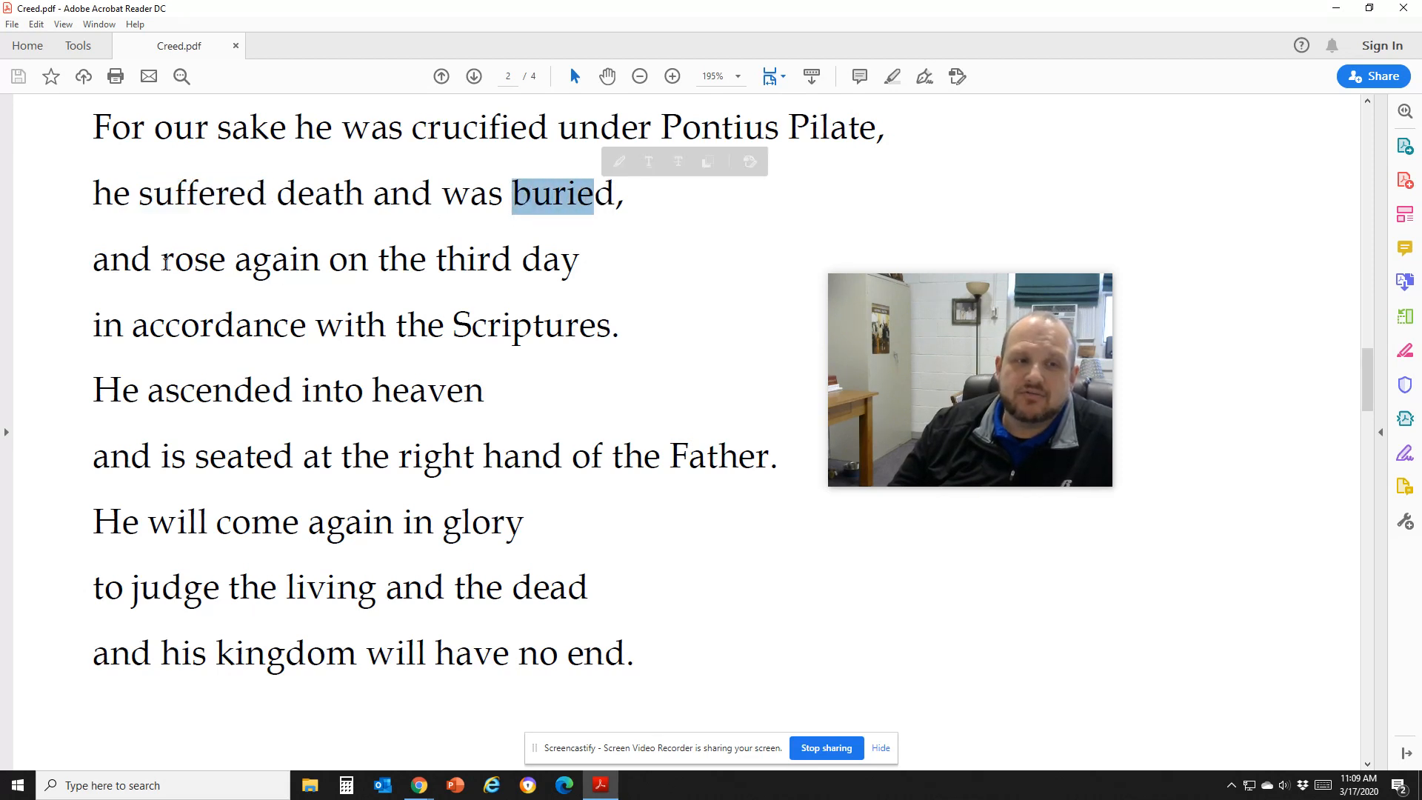
{"action": "double_click", "coordinate": [192, 258]}
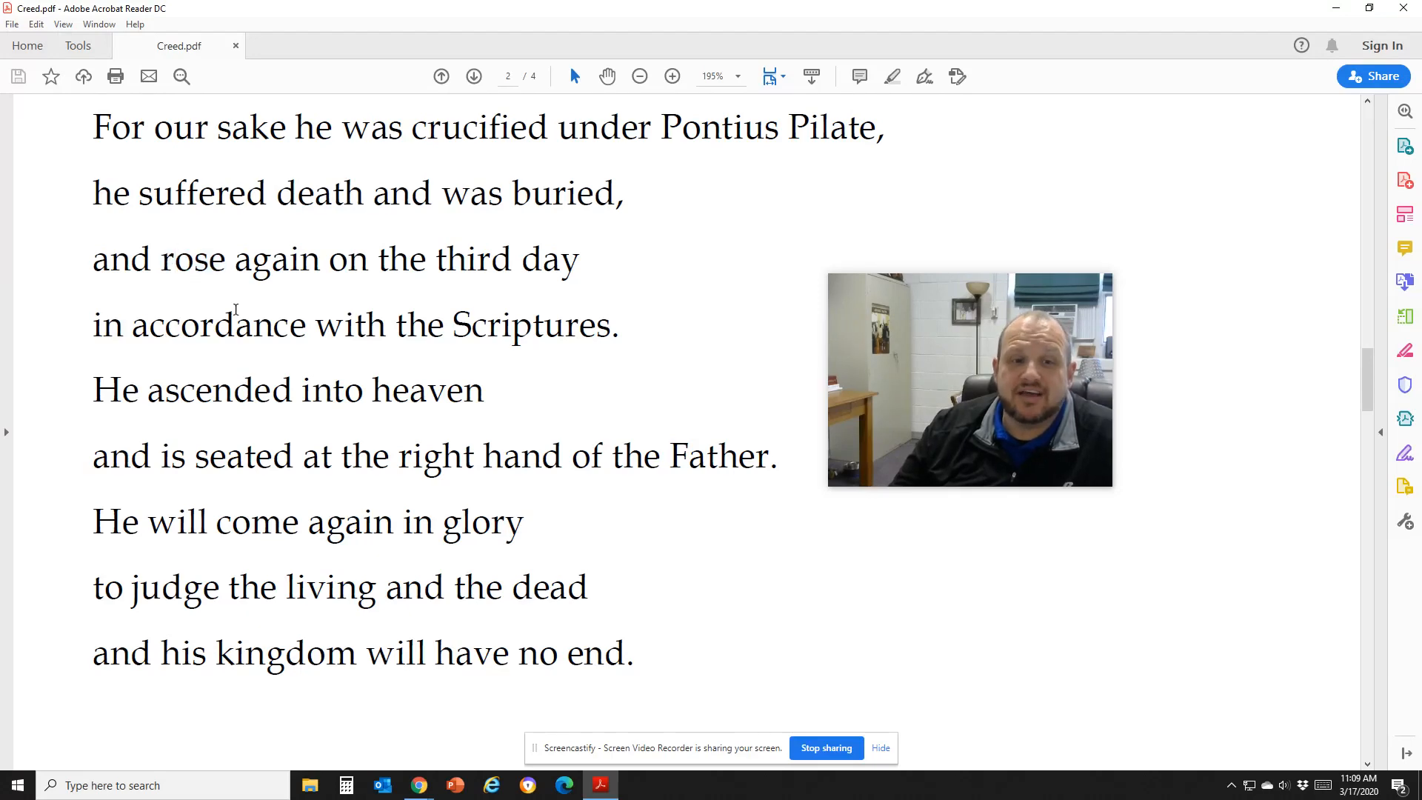
Step: Scroll down to the break between page 2 and the page headed 'The Nicene Creed.'
{"action": "scroll", "scroll_direction": "up", "scroll_amount": 3}
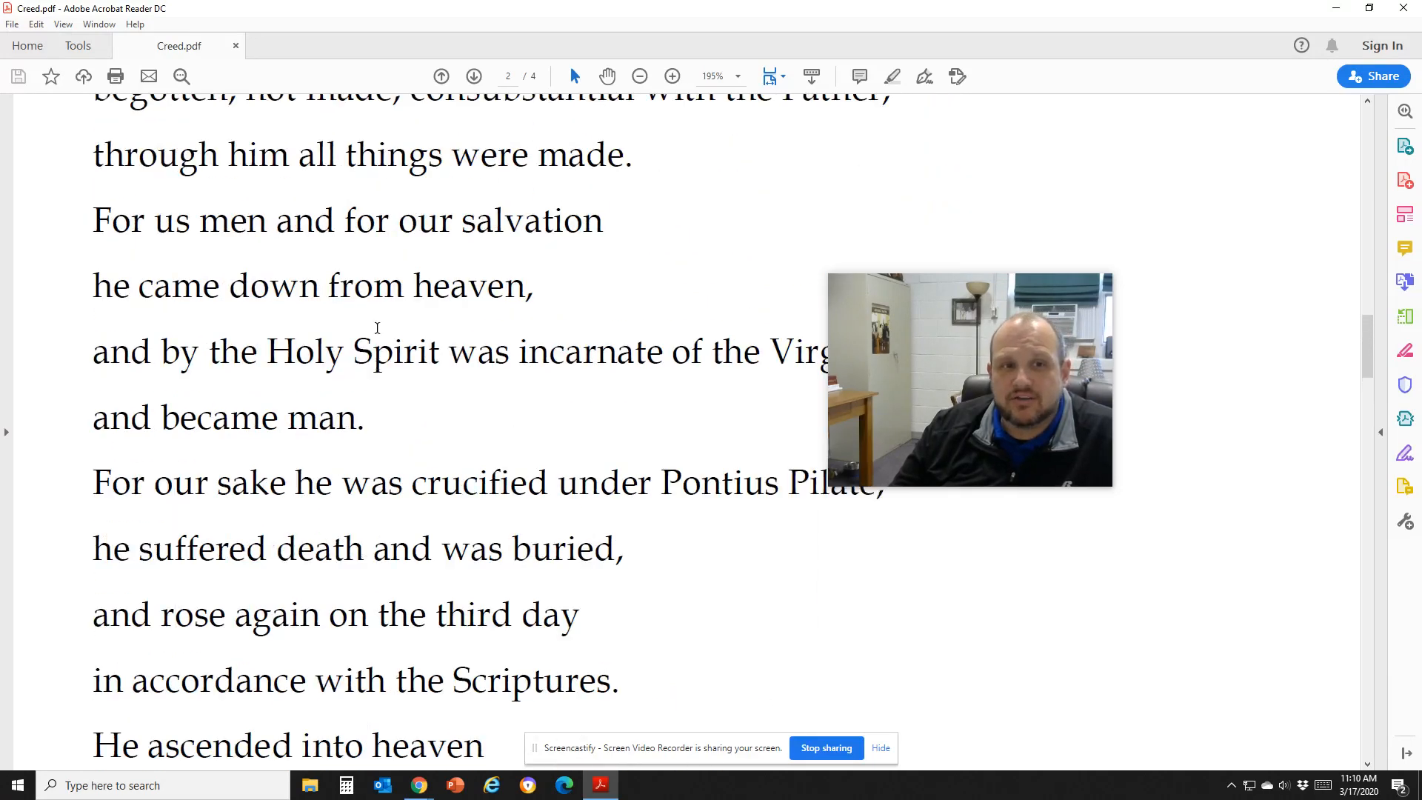
{"action": "scroll", "scroll_direction": "down", "scroll_amount": 3}
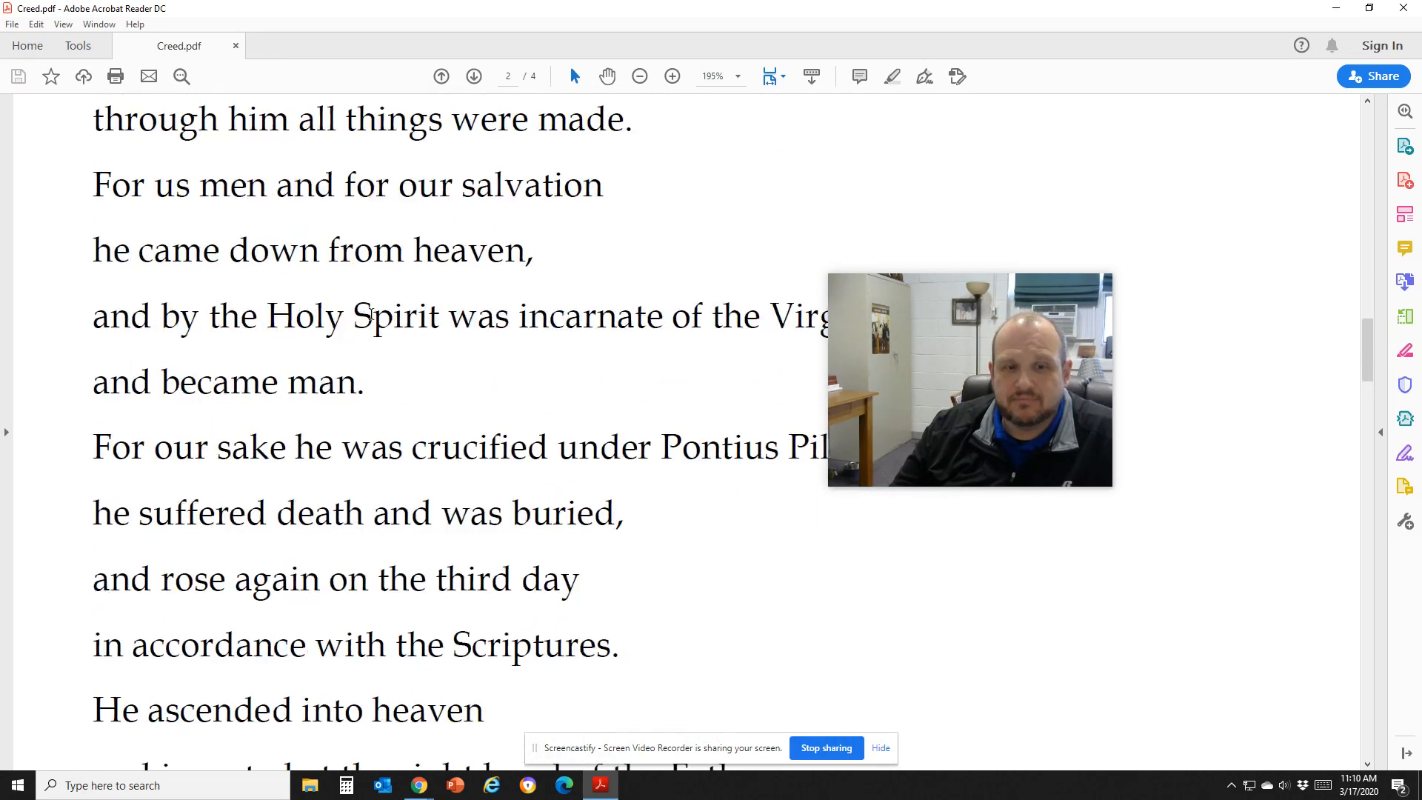
{"action": "scroll", "scroll_direction": "down", "scroll_amount": 3}
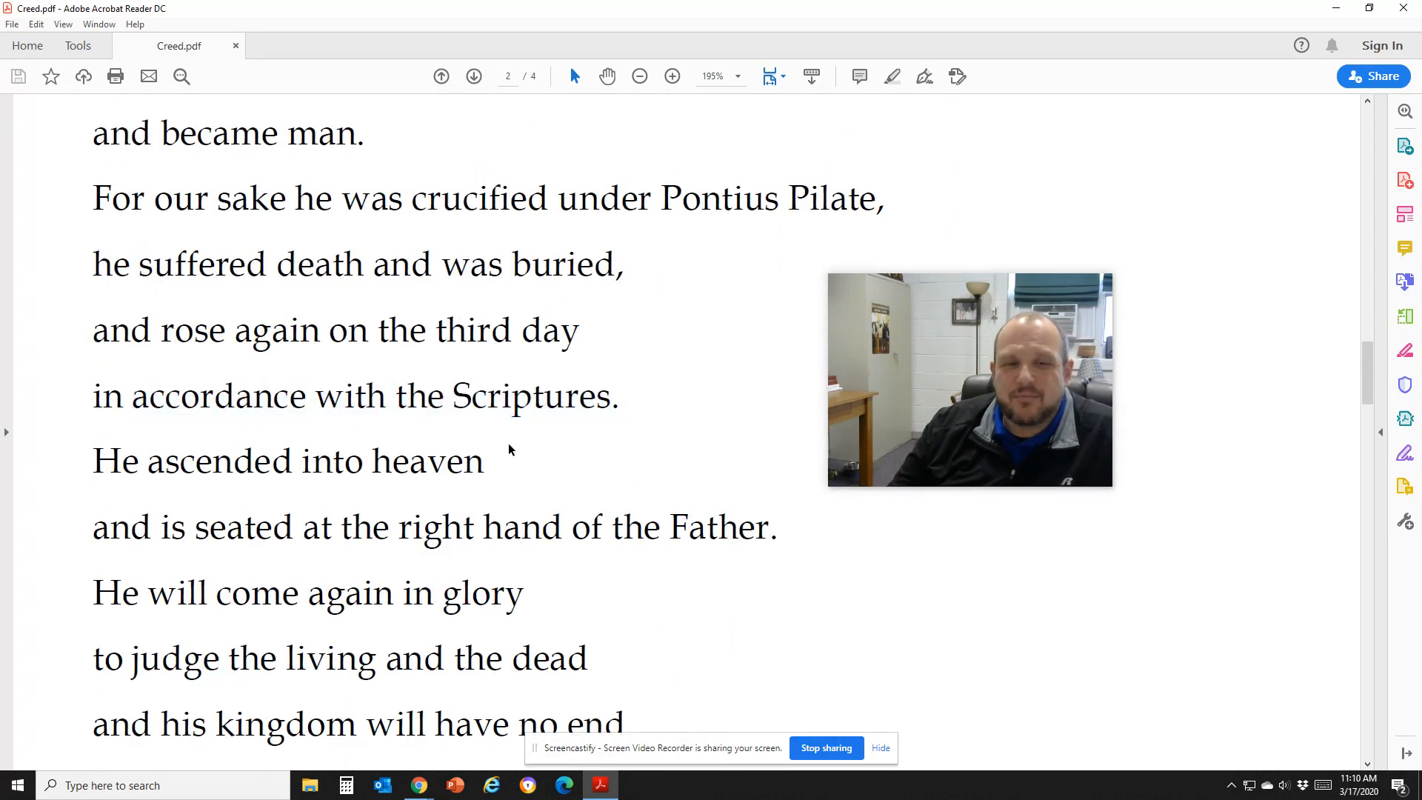
{"action": "scroll", "scroll_direction": "down", "scroll_amount": 3}
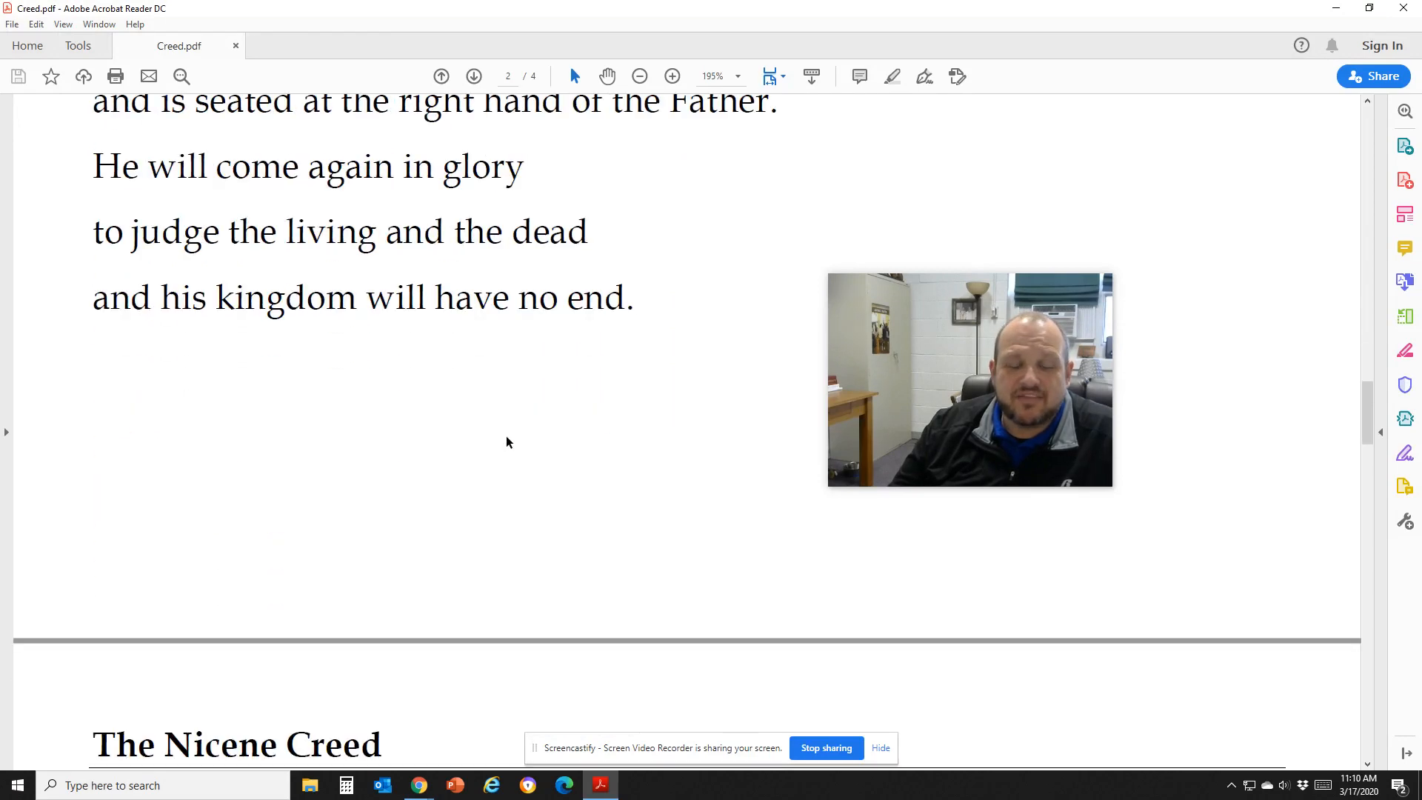
Step: Bring page 3 into view and clear the selection of 'spoken through the prophets.'
{"action": "scroll", "scroll_direction": "down", "scroll_amount": 3}
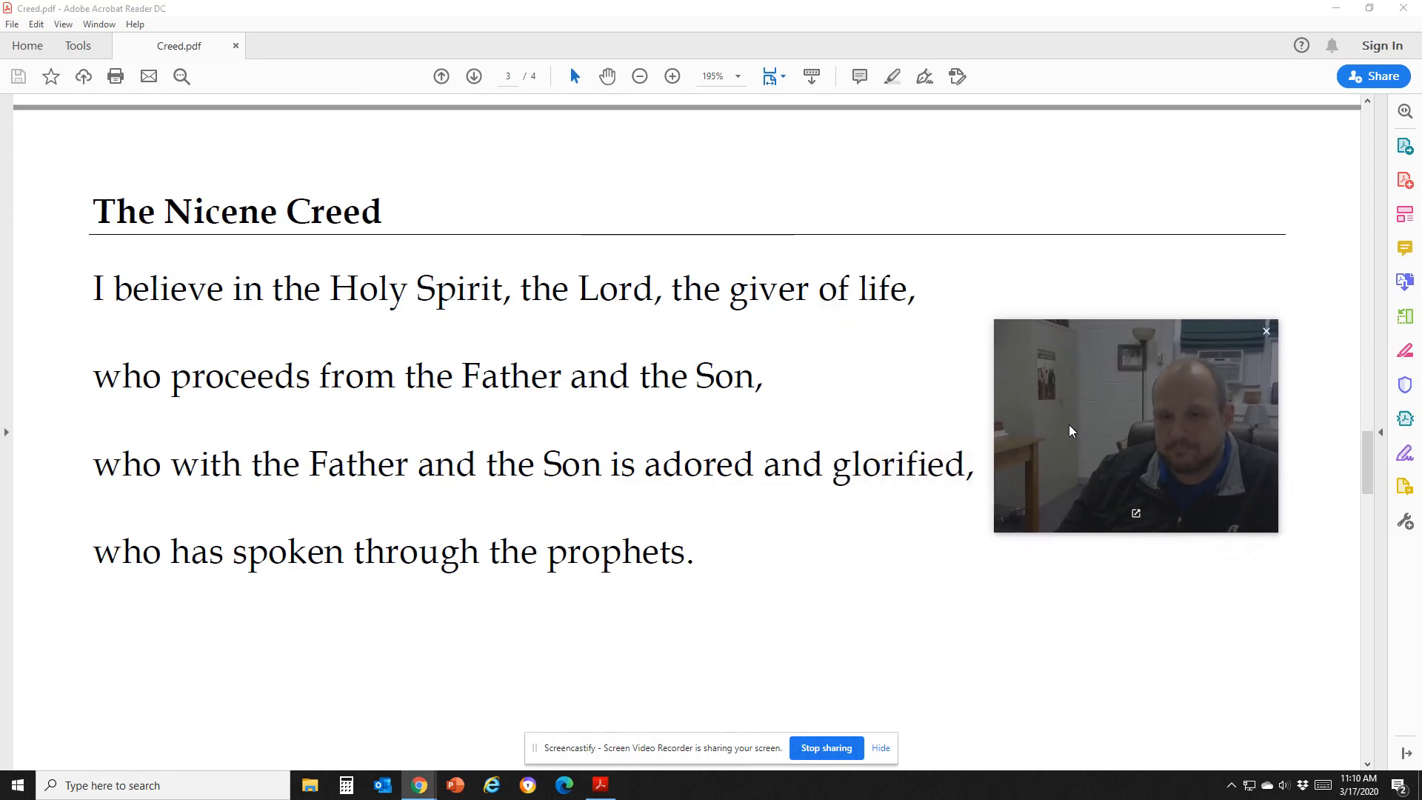
{"action": "mouse_move", "coordinate": [894, 563]}
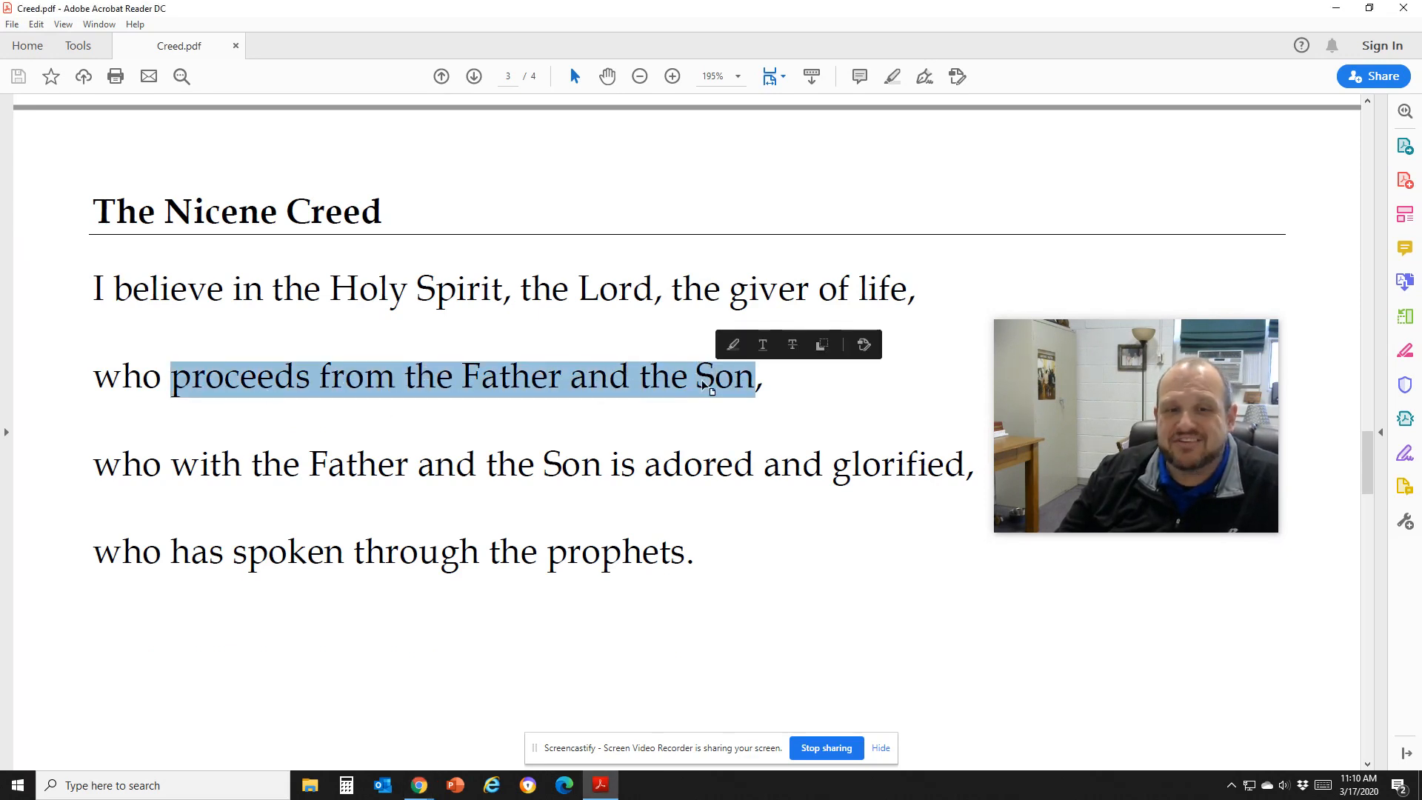
{"action": "mouse_move", "coordinate": [708, 421]}
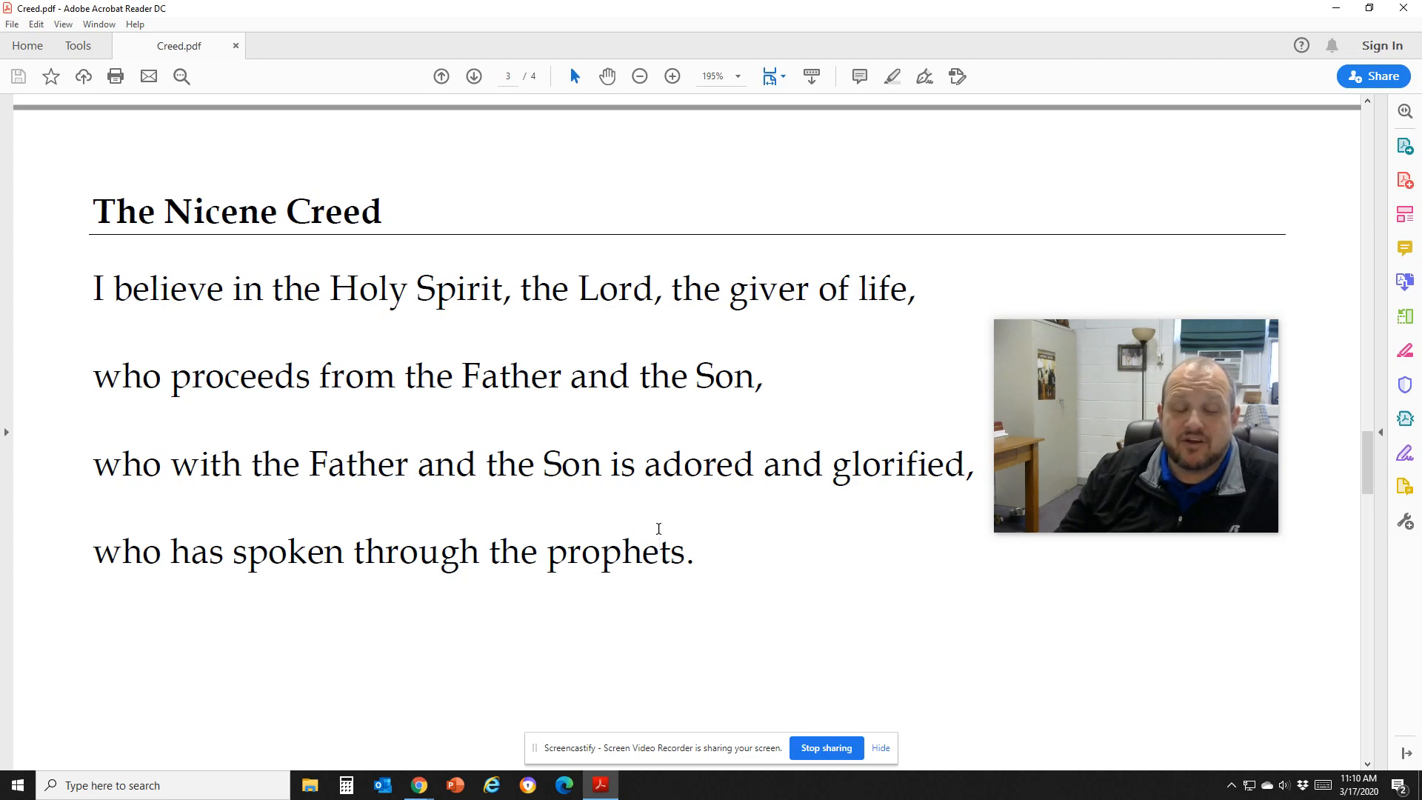
{"action": "mouse_move", "coordinate": [684, 546]}
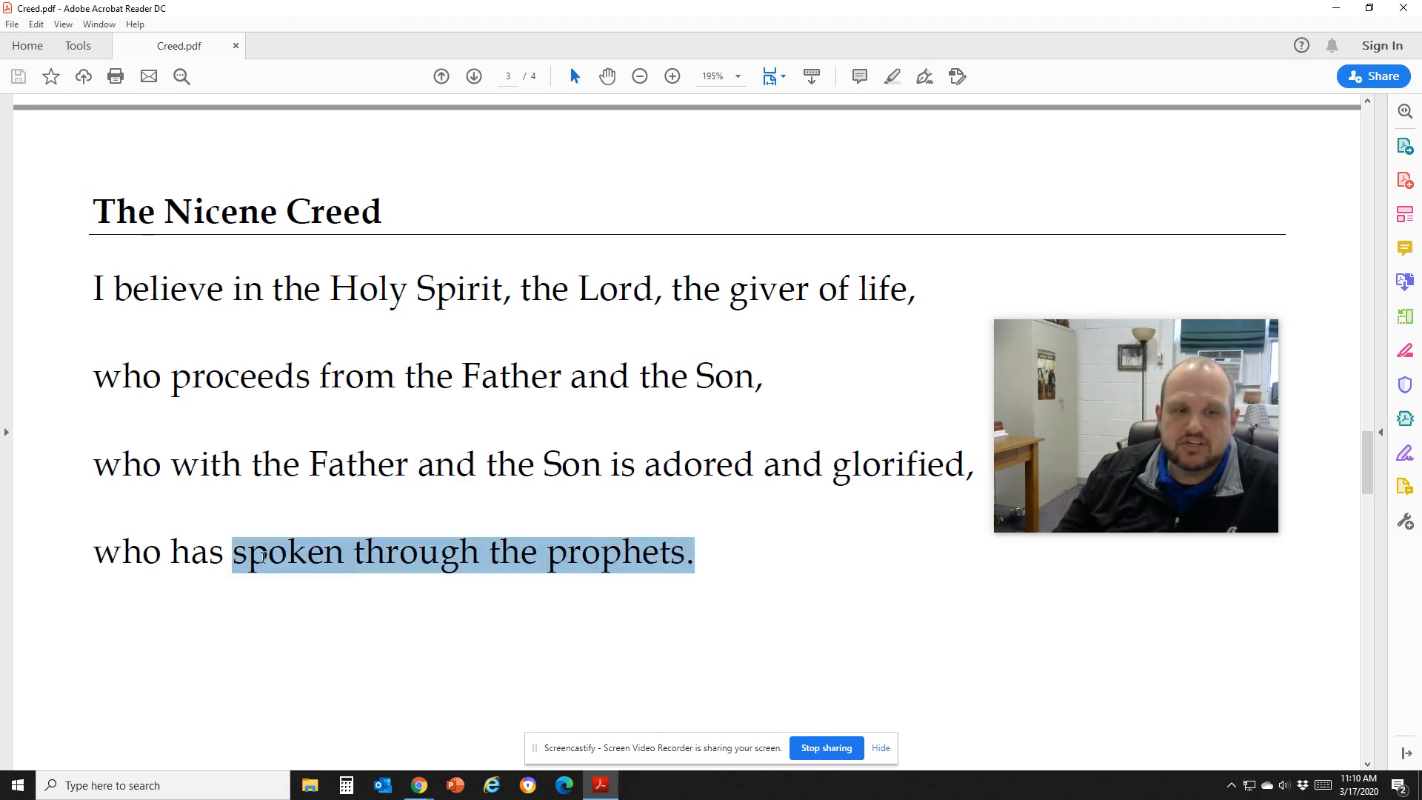
{"action": "left_click", "coordinate": [464, 510]}
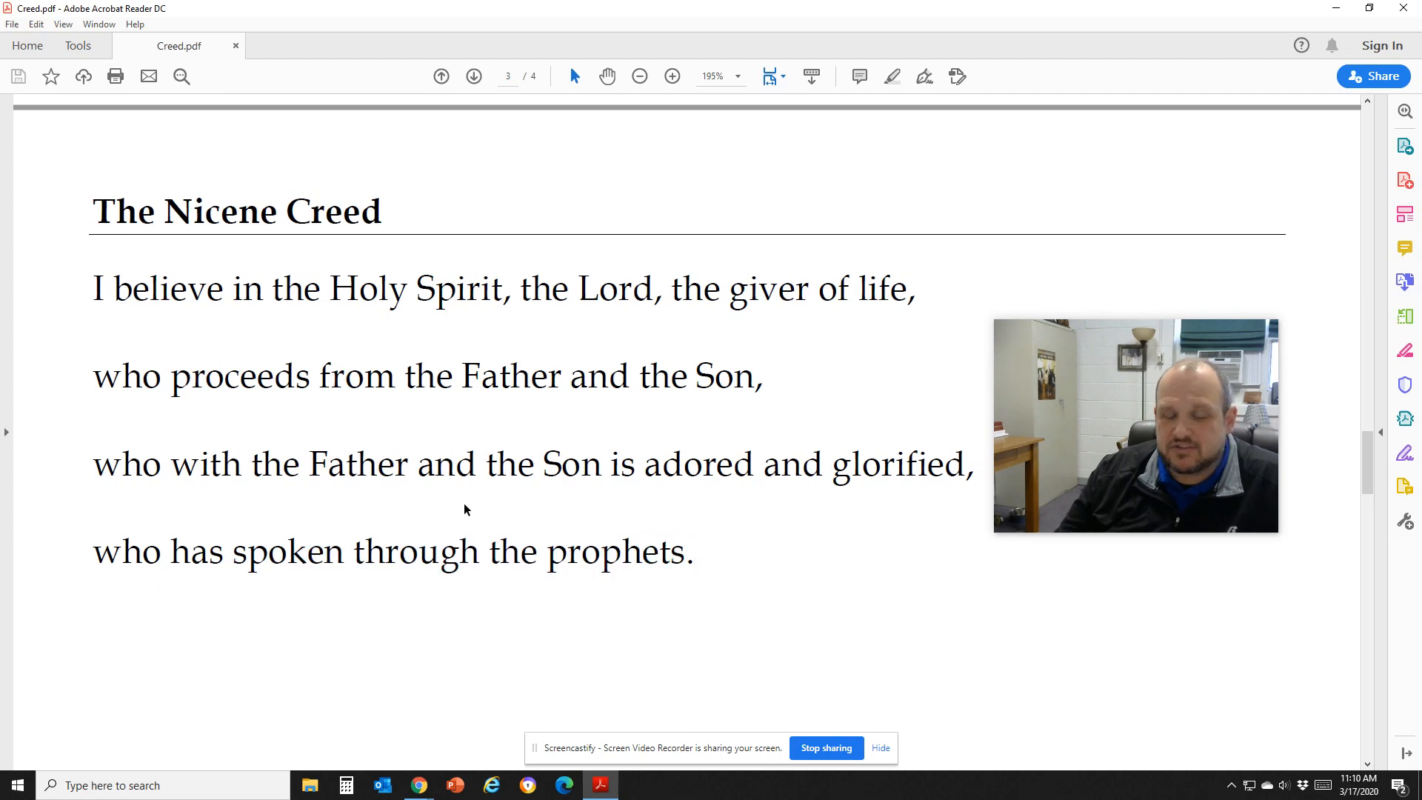
{"action": "mouse_move", "coordinate": [734, 527]}
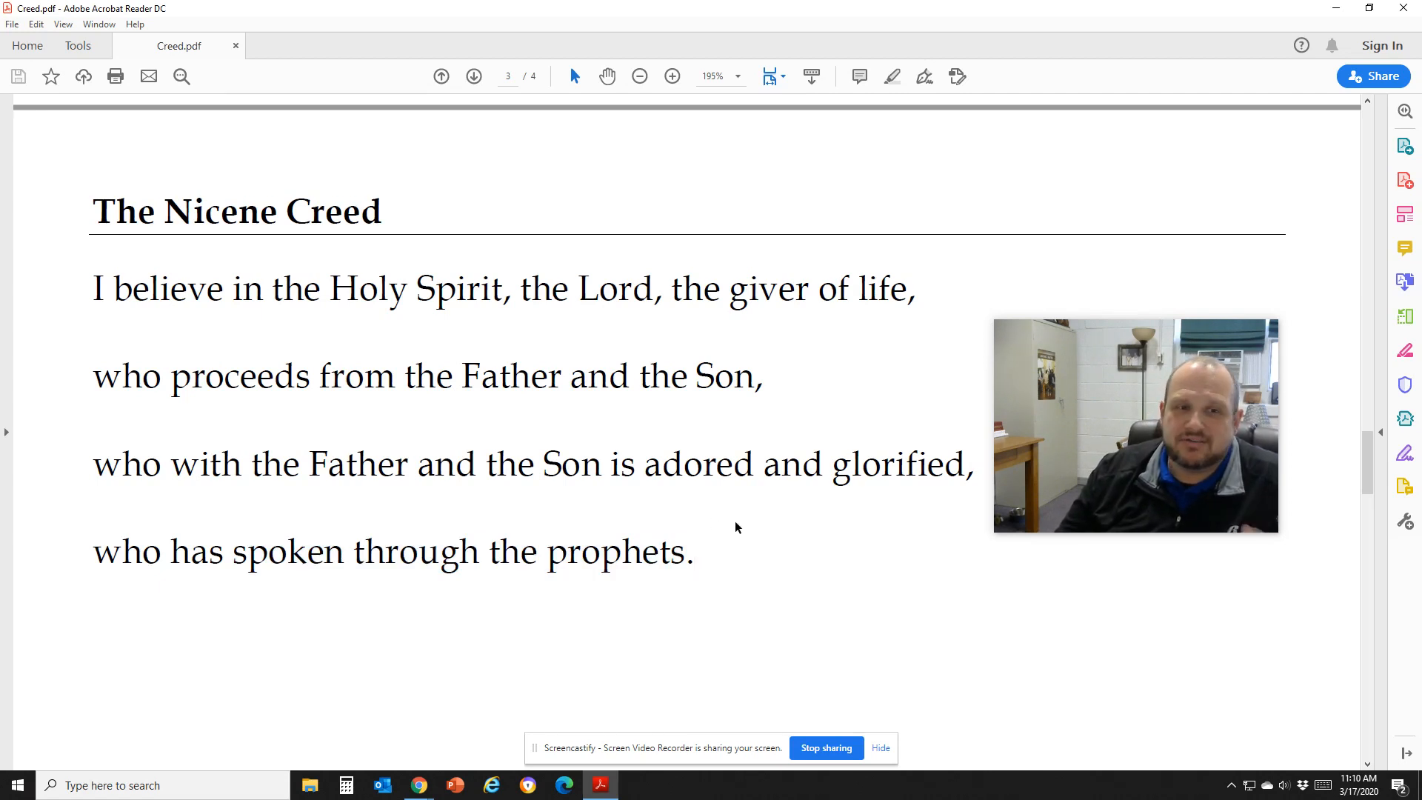
Step: Scroll from page 3 to page 4, through the closing 'life of the world to come. Amen.'
{"action": "scroll", "scroll_direction": "down", "scroll_amount": 3}
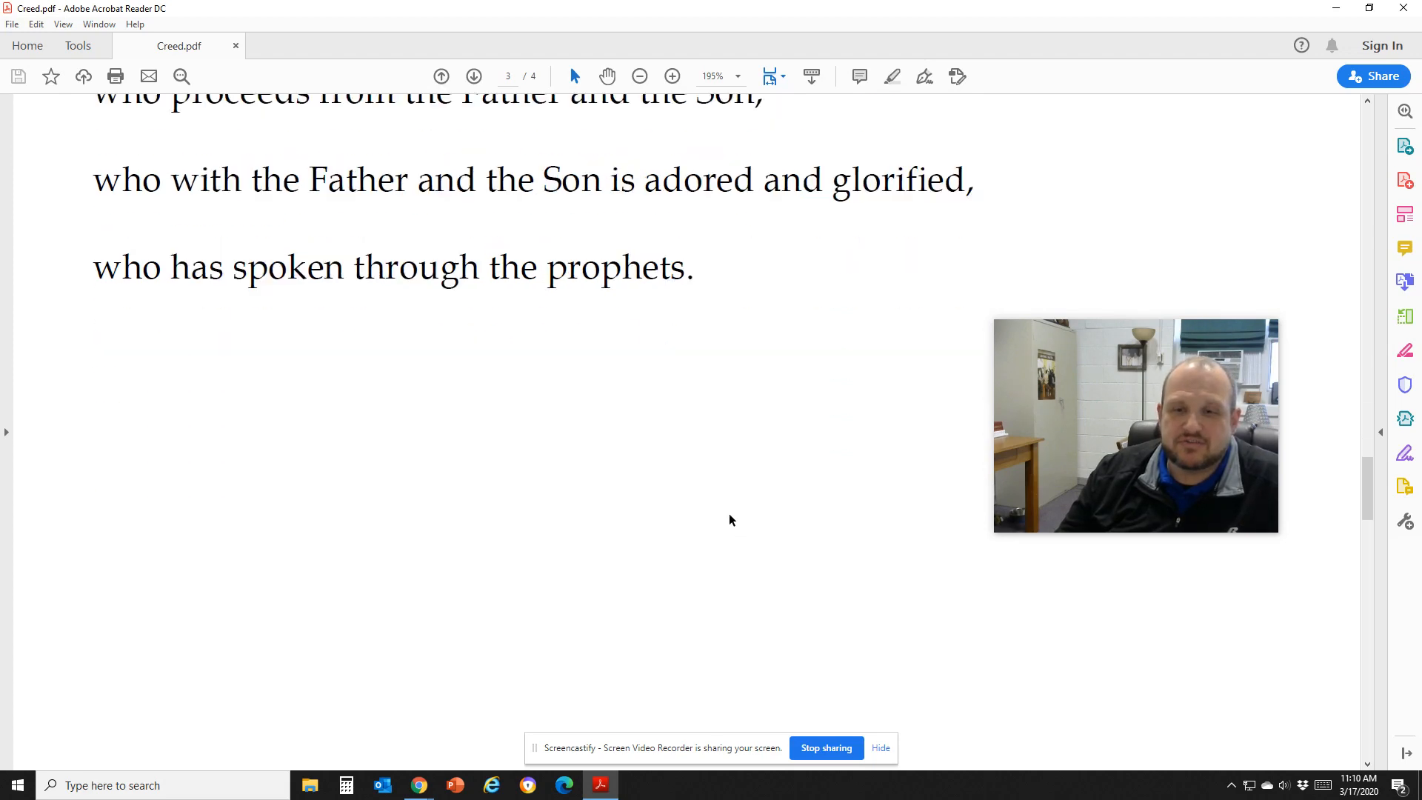
{"action": "scroll", "scroll_direction": "down", "scroll_amount": 3}
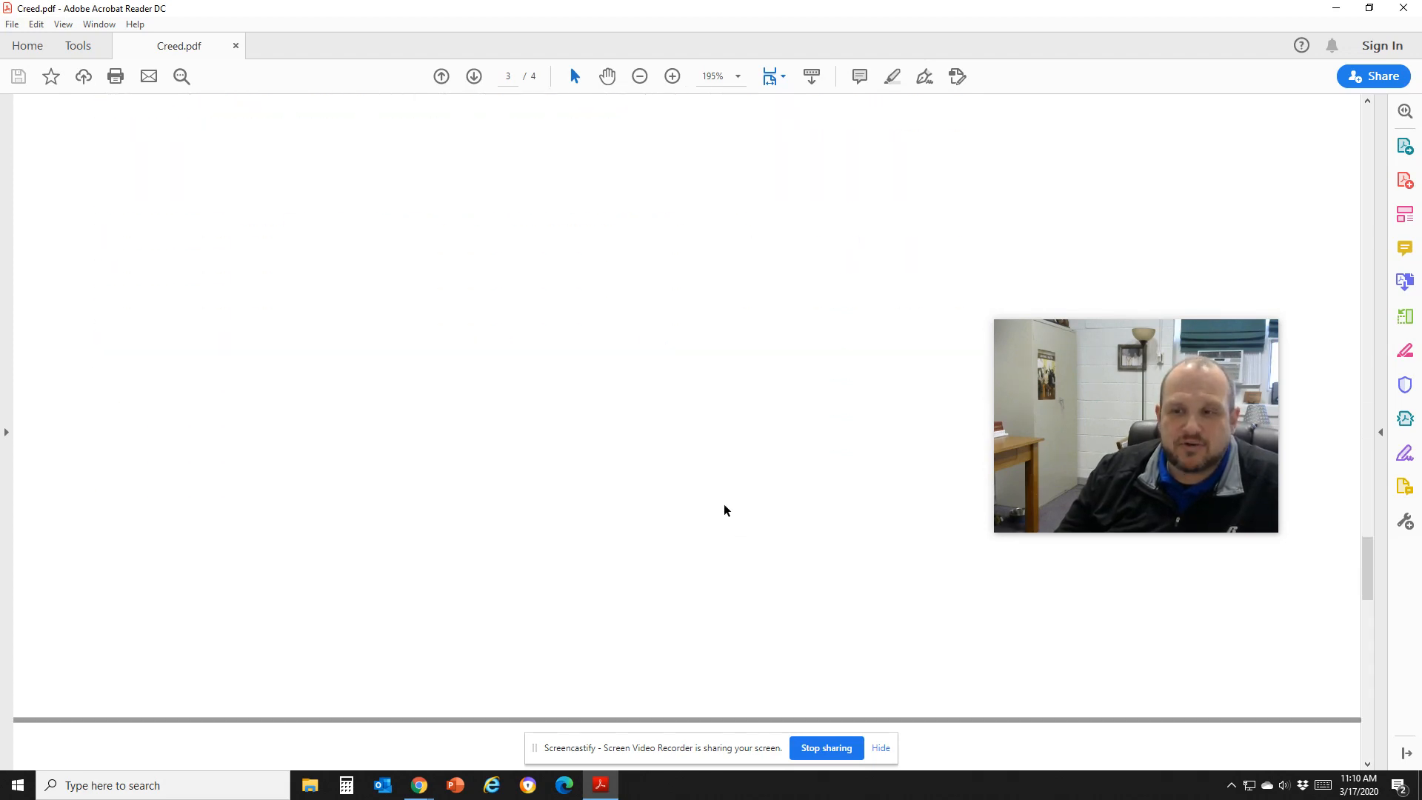
{"action": "scroll", "scroll_direction": "down", "scroll_amount": 3}
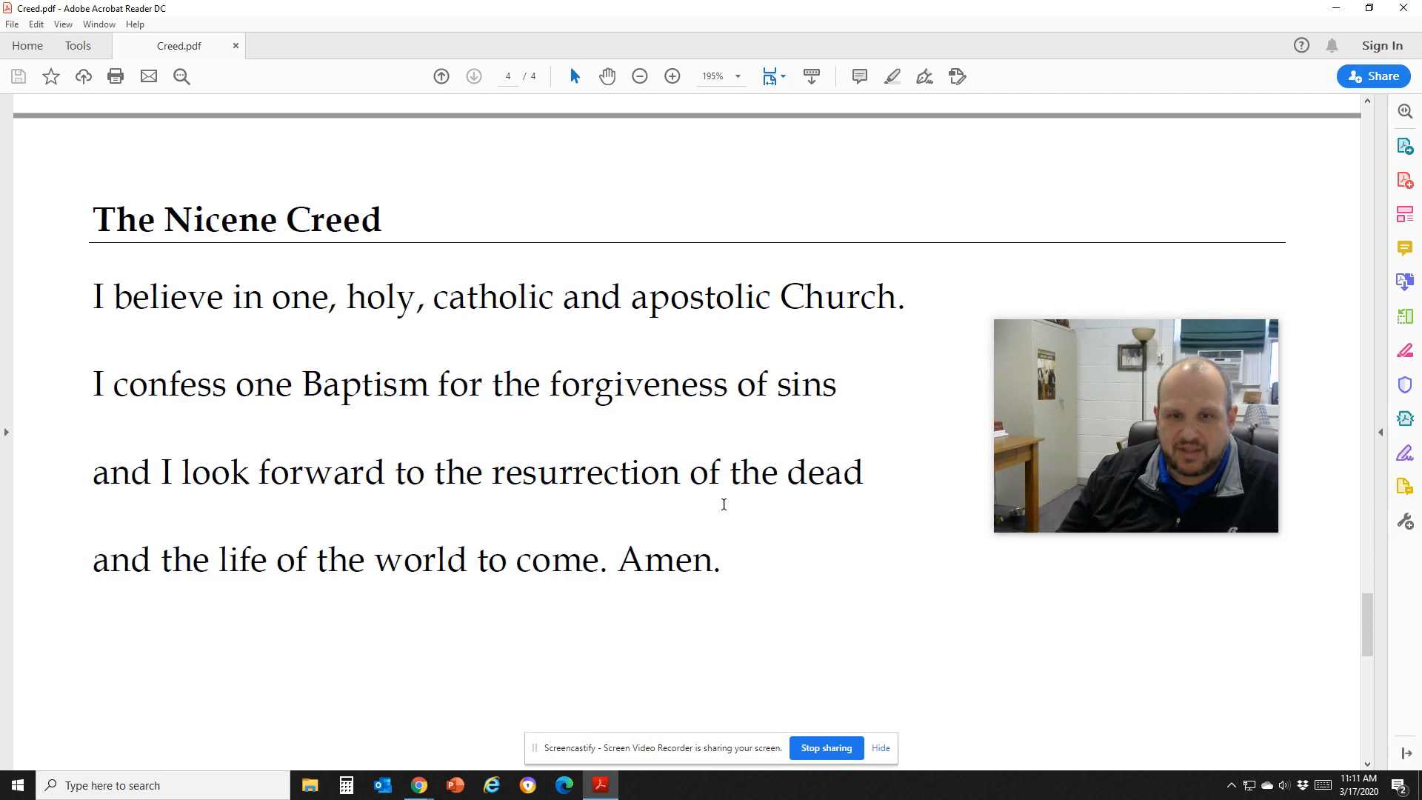
{"action": "mouse_move", "coordinate": [1076, 426]}
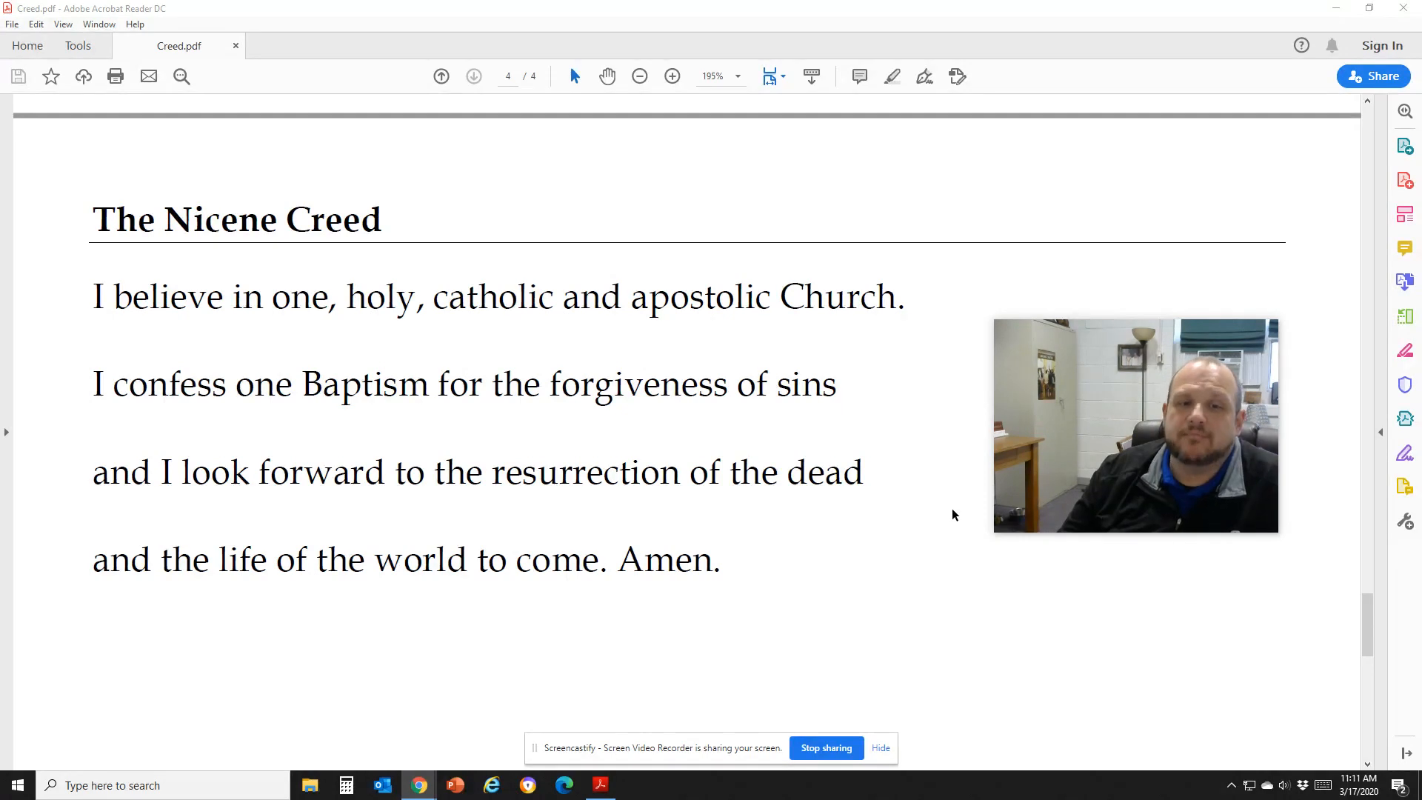
{"action": "mouse_move", "coordinate": [748, 411]}
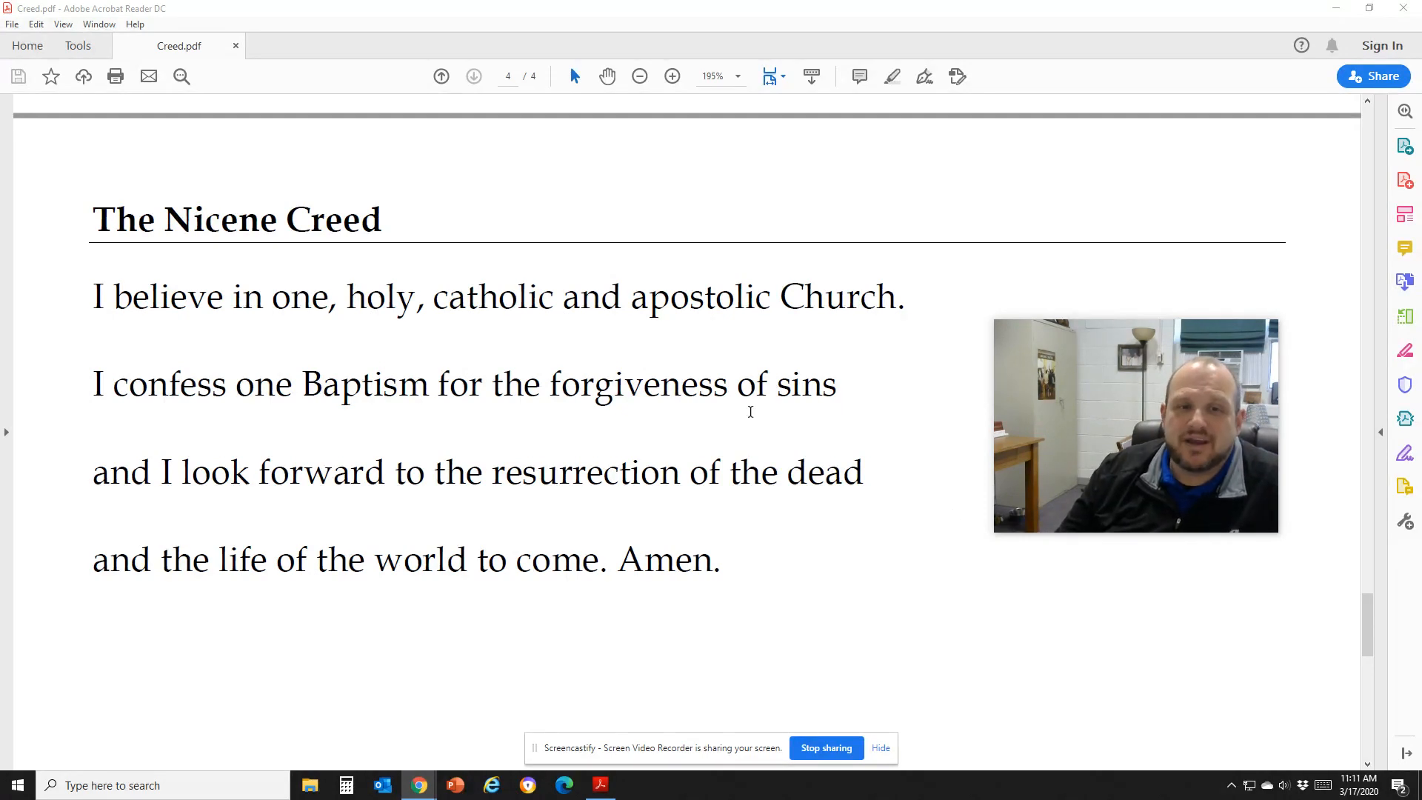
Step: Select 'one', 'holy', 'catholic' and 'apostolic' in turn in the Church line on page 4
{"action": "double_click", "coordinate": [294, 296]}
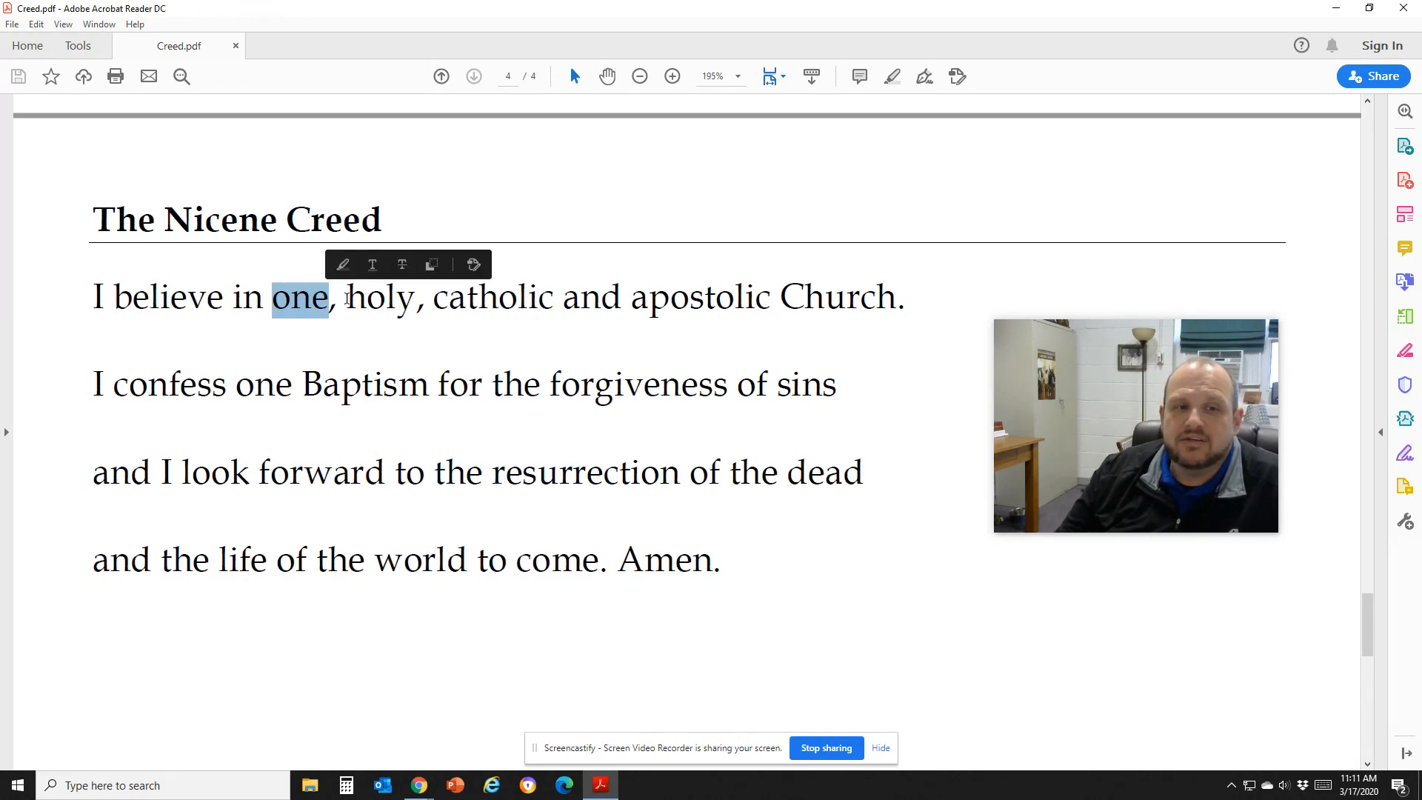
{"action": "double_click", "coordinate": [378, 297]}
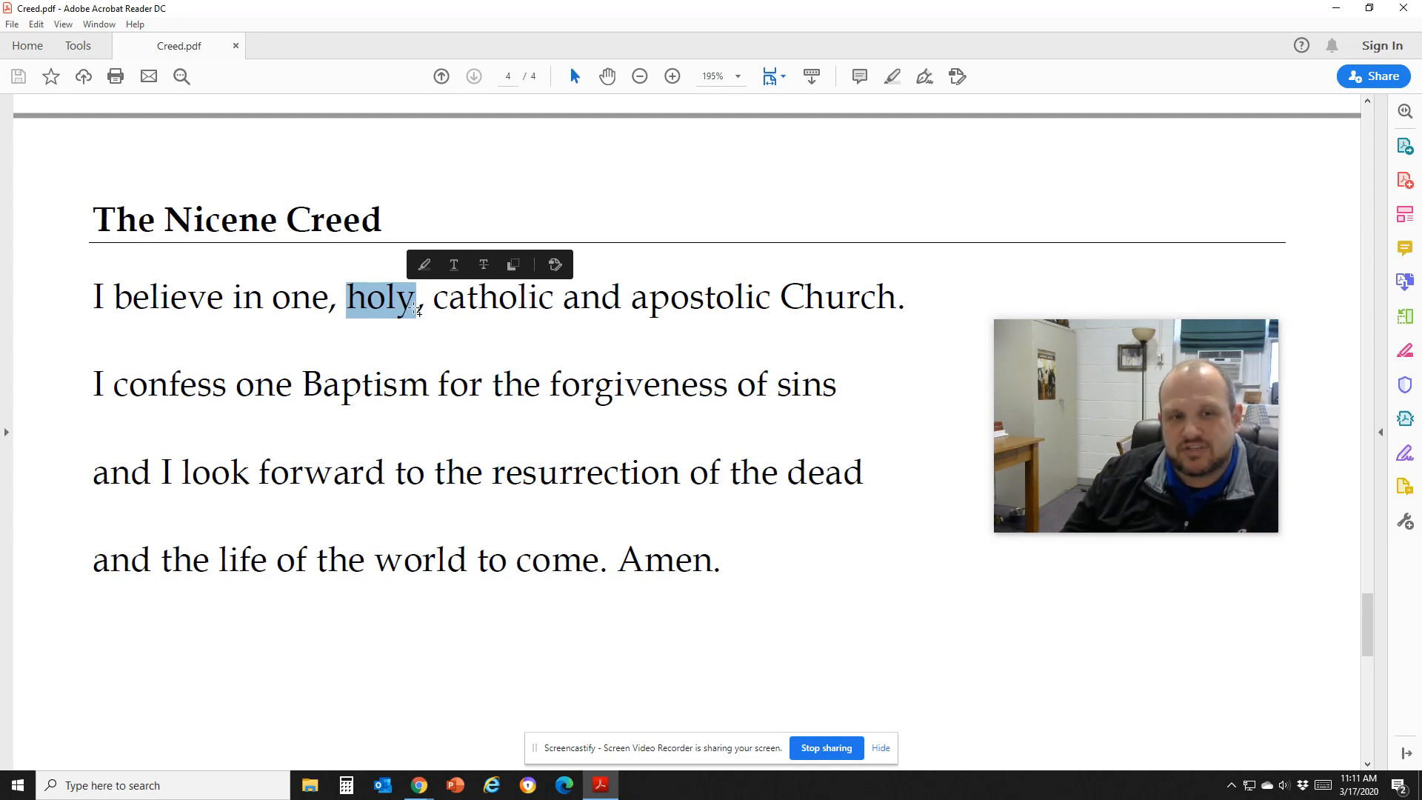
{"action": "double_click", "coordinate": [465, 297]}
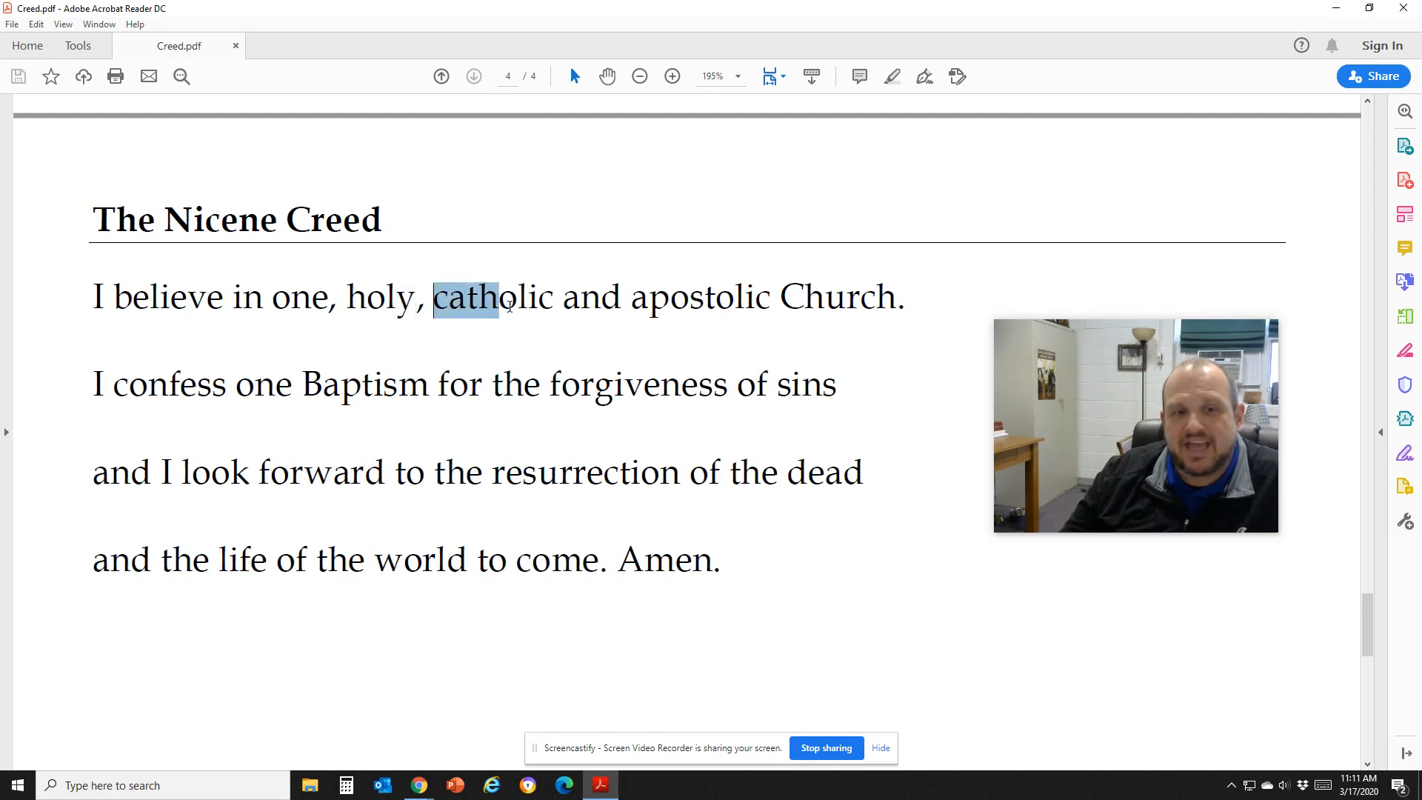
{"action": "double_click", "coordinate": [465, 296]}
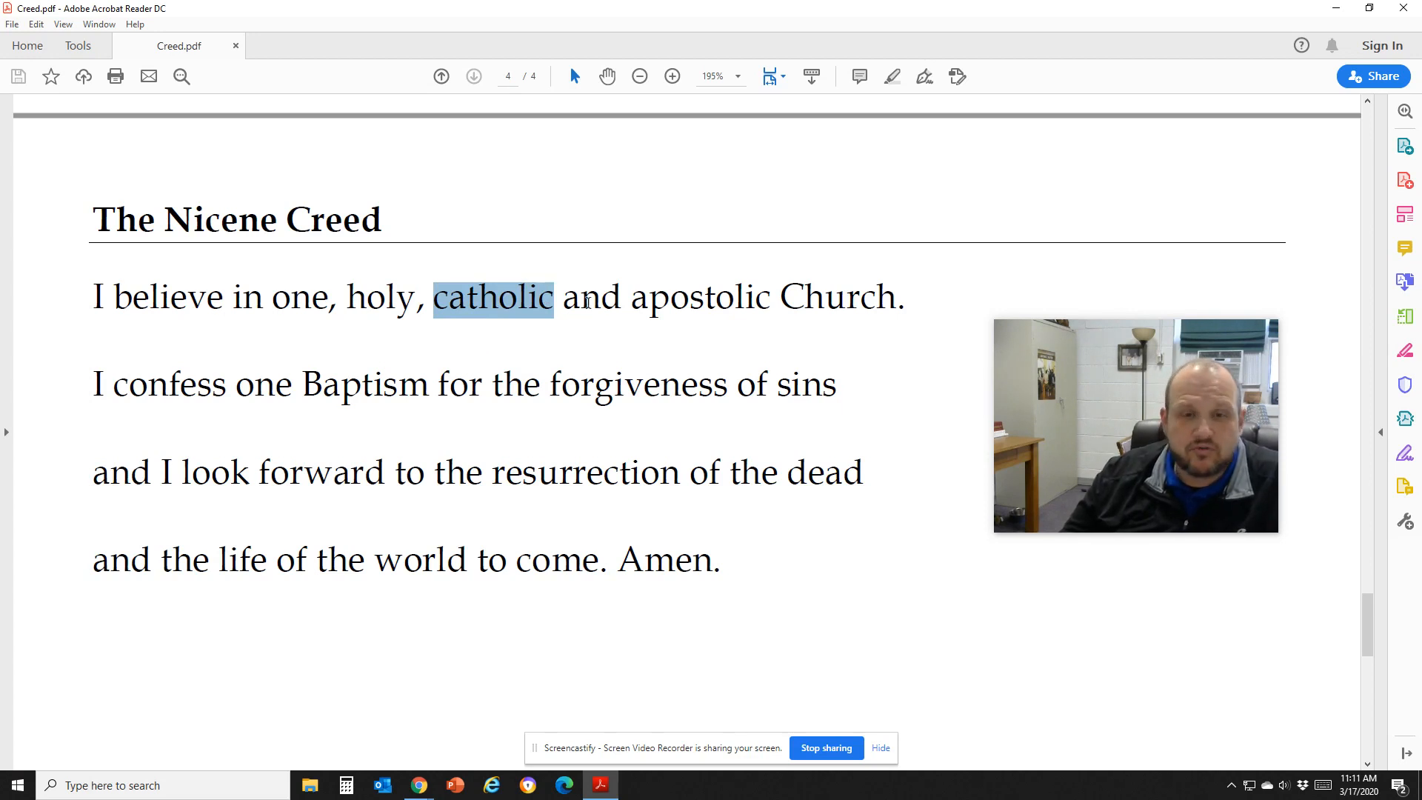
{"action": "double_click", "coordinate": [692, 298]}
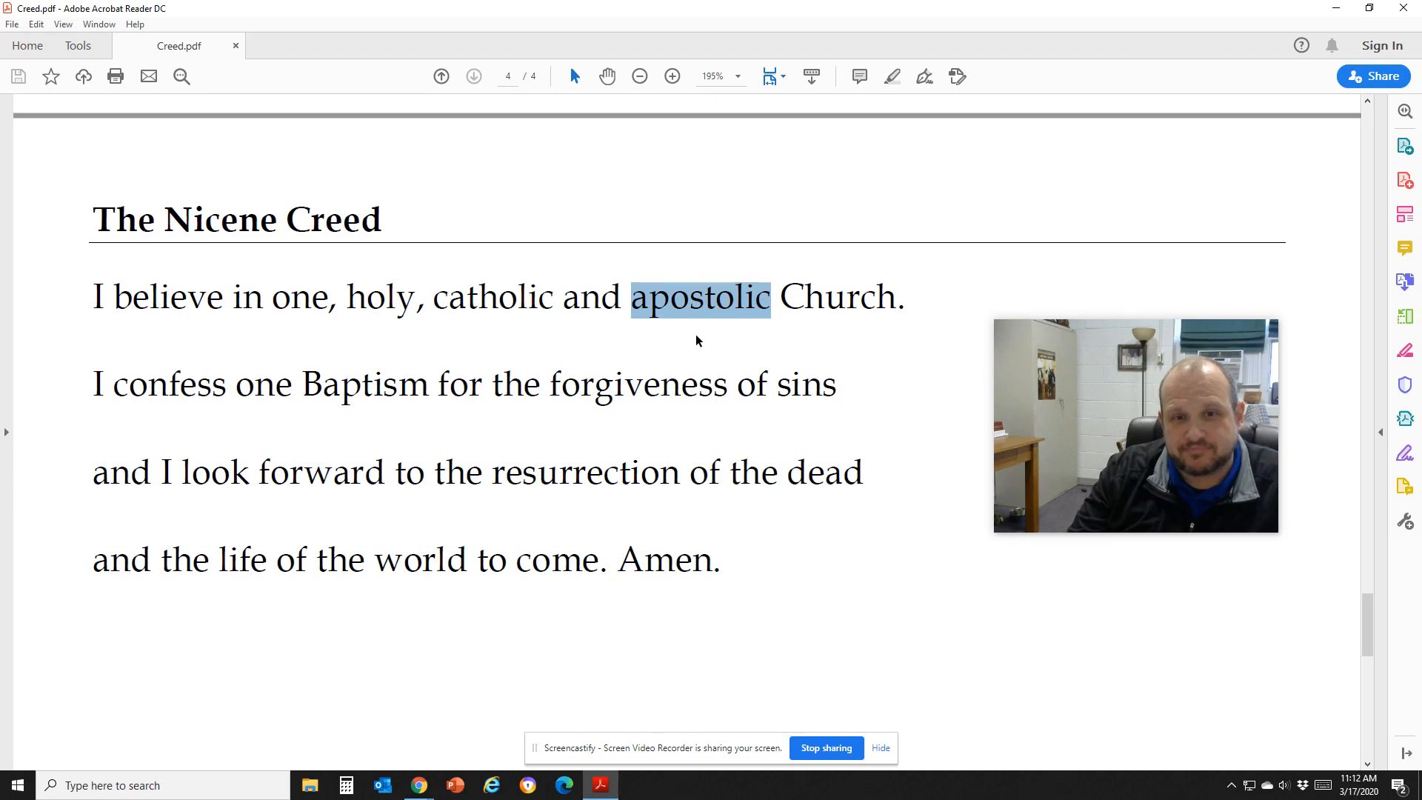
{"action": "mouse_move", "coordinate": [394, 281]}
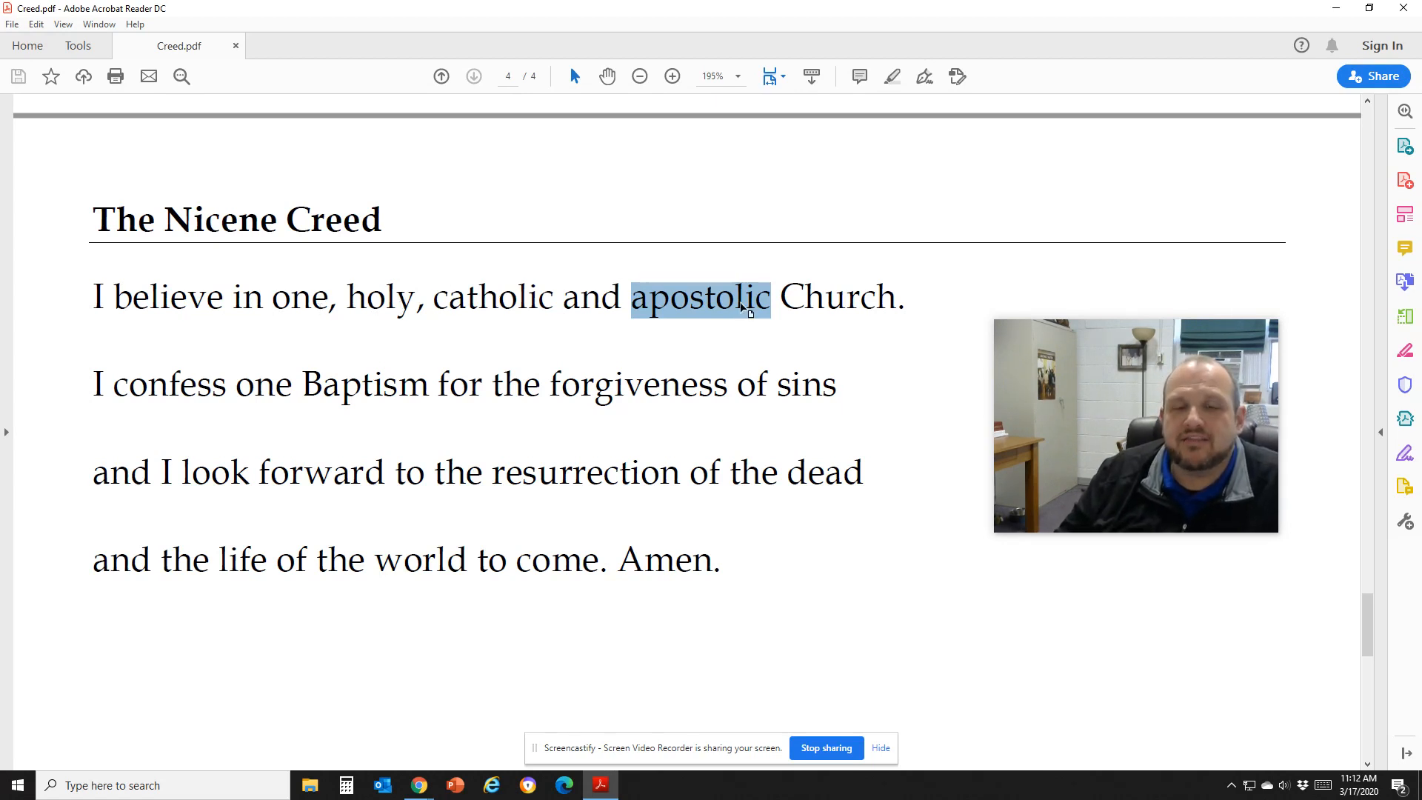
{"action": "mouse_move", "coordinate": [148, 397]}
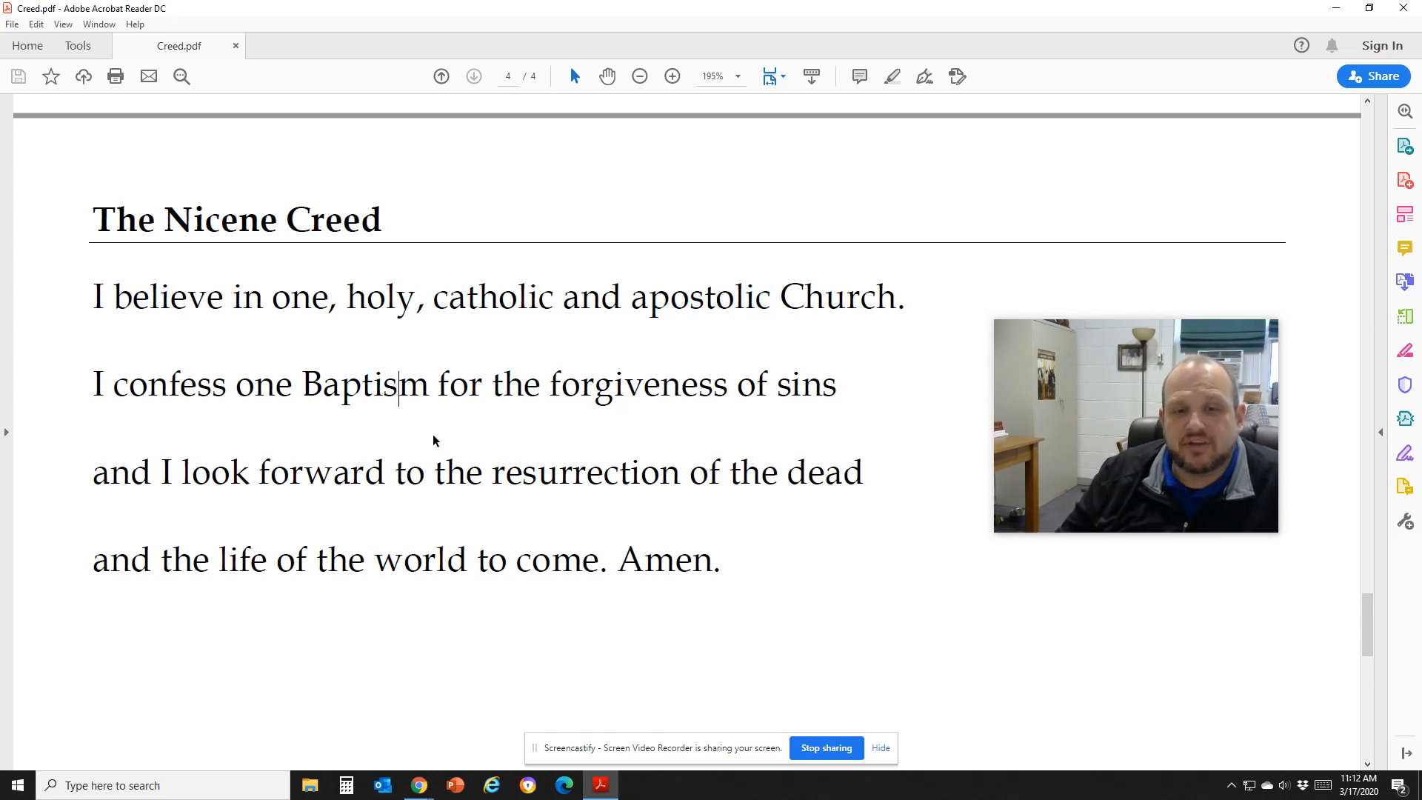
{"action": "mouse_move", "coordinate": [422, 441]}
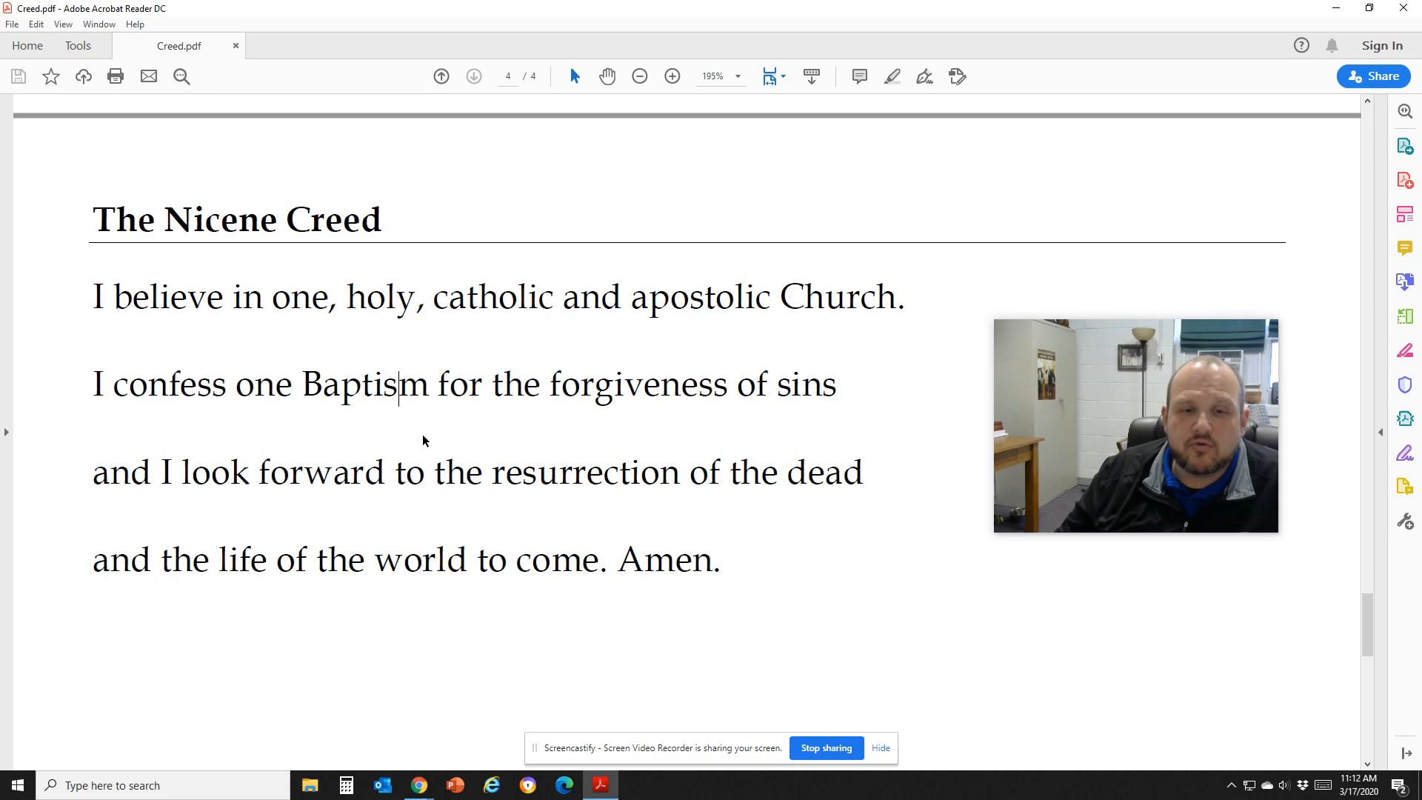
{"action": "mouse_move", "coordinate": [413, 443]}
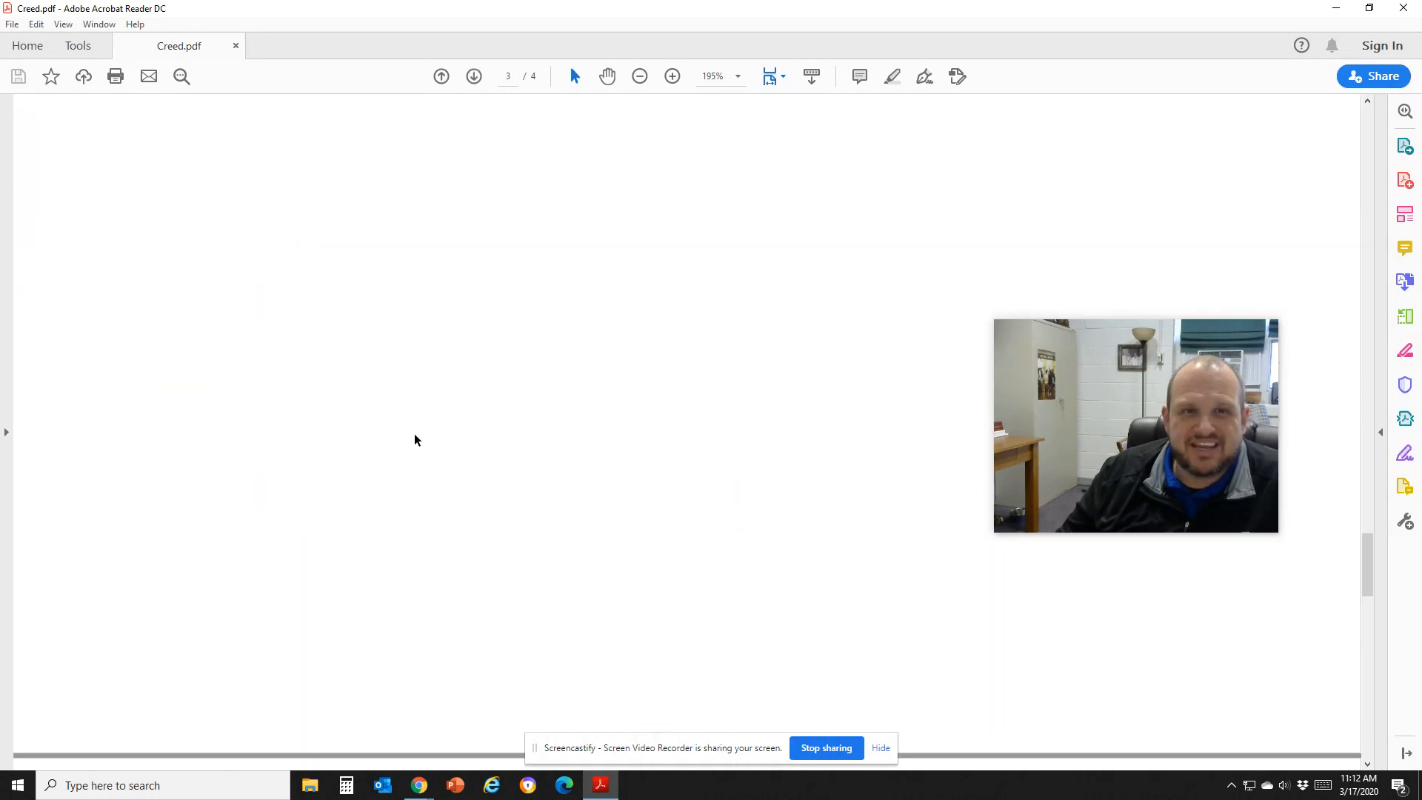
Step: Scroll back up to page 1 and mark the word 'believe' in 'I believe in one God.'
{"action": "scroll", "scroll_direction": "up", "scroll_amount": 3}
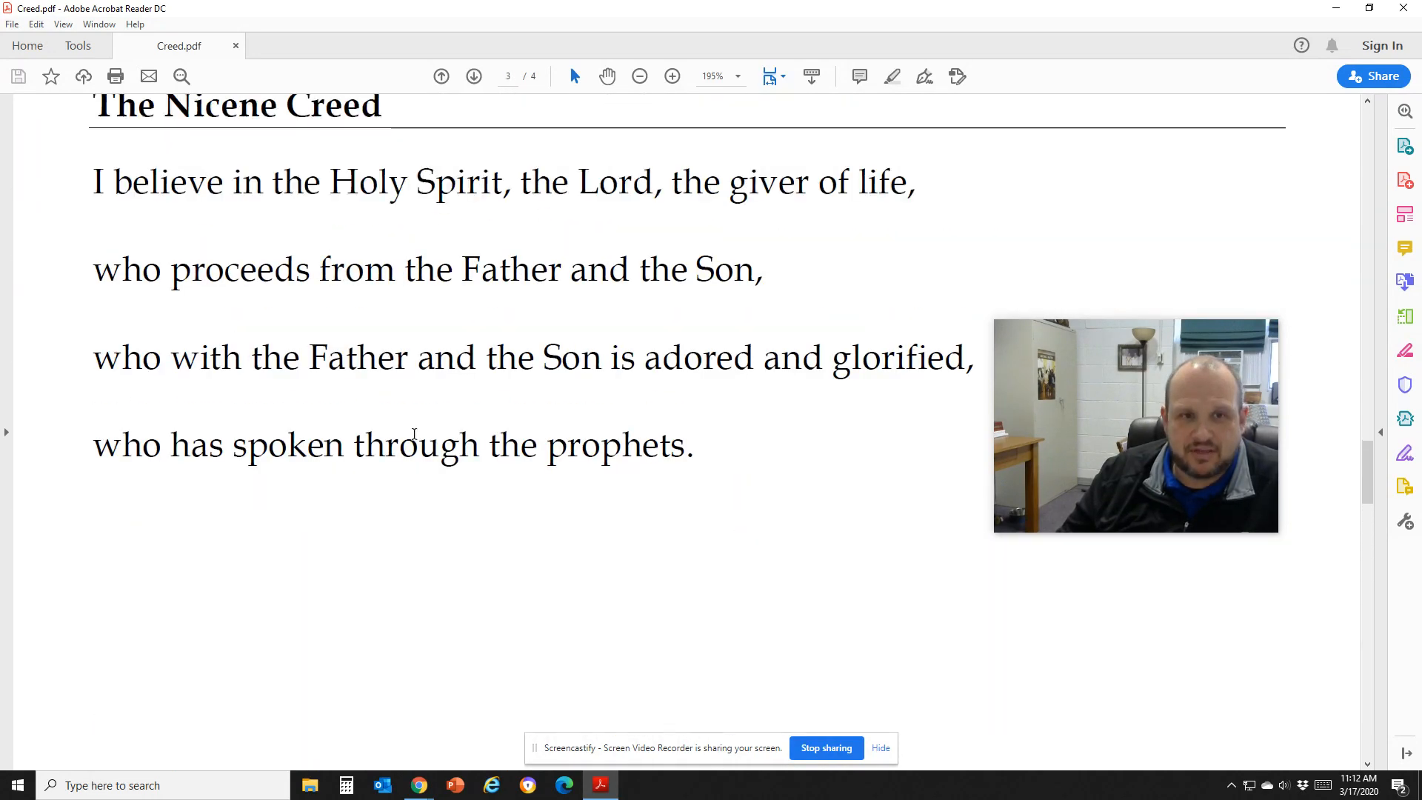
{"action": "scroll", "scroll_direction": "up", "scroll_amount": 3}
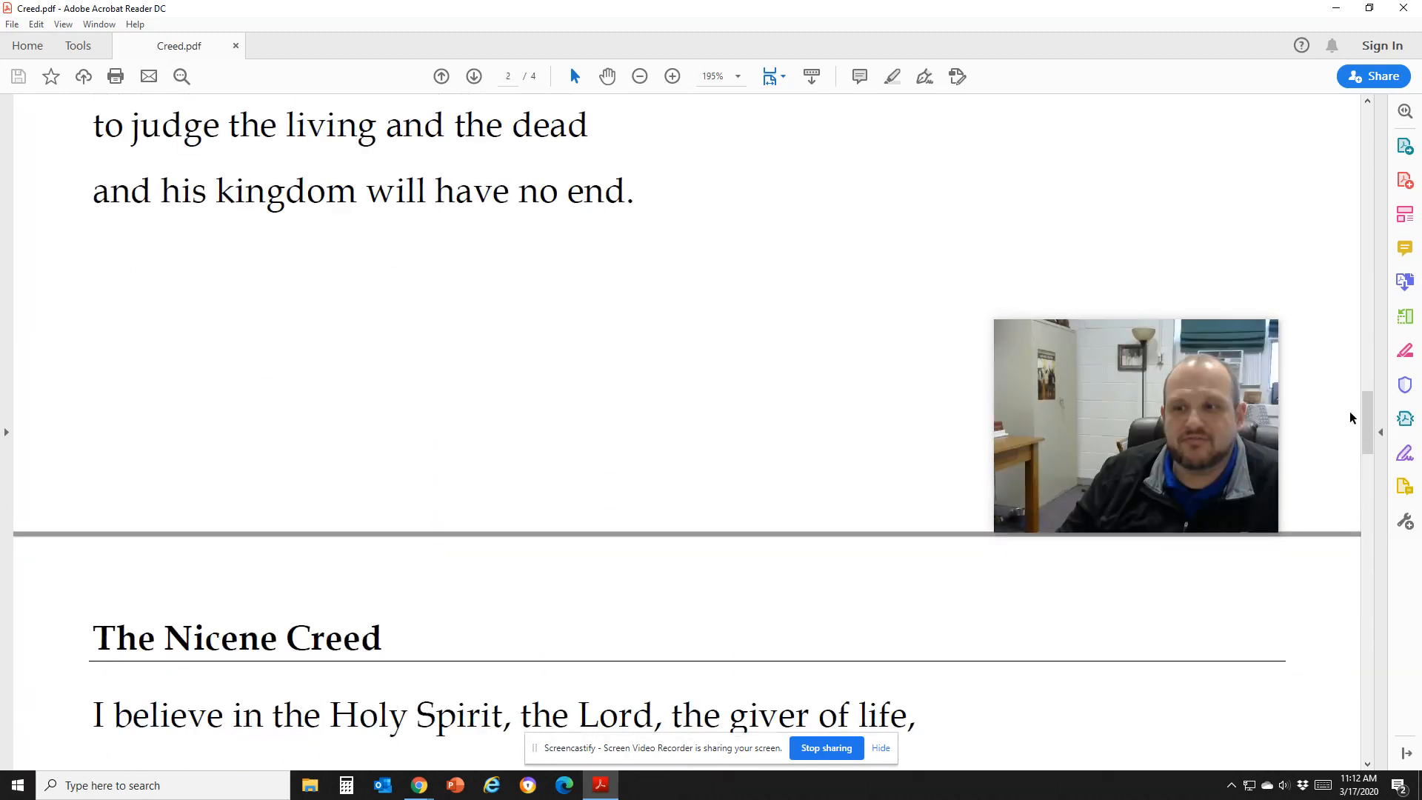
{"action": "scroll", "scroll_direction": "up", "scroll_amount": 3}
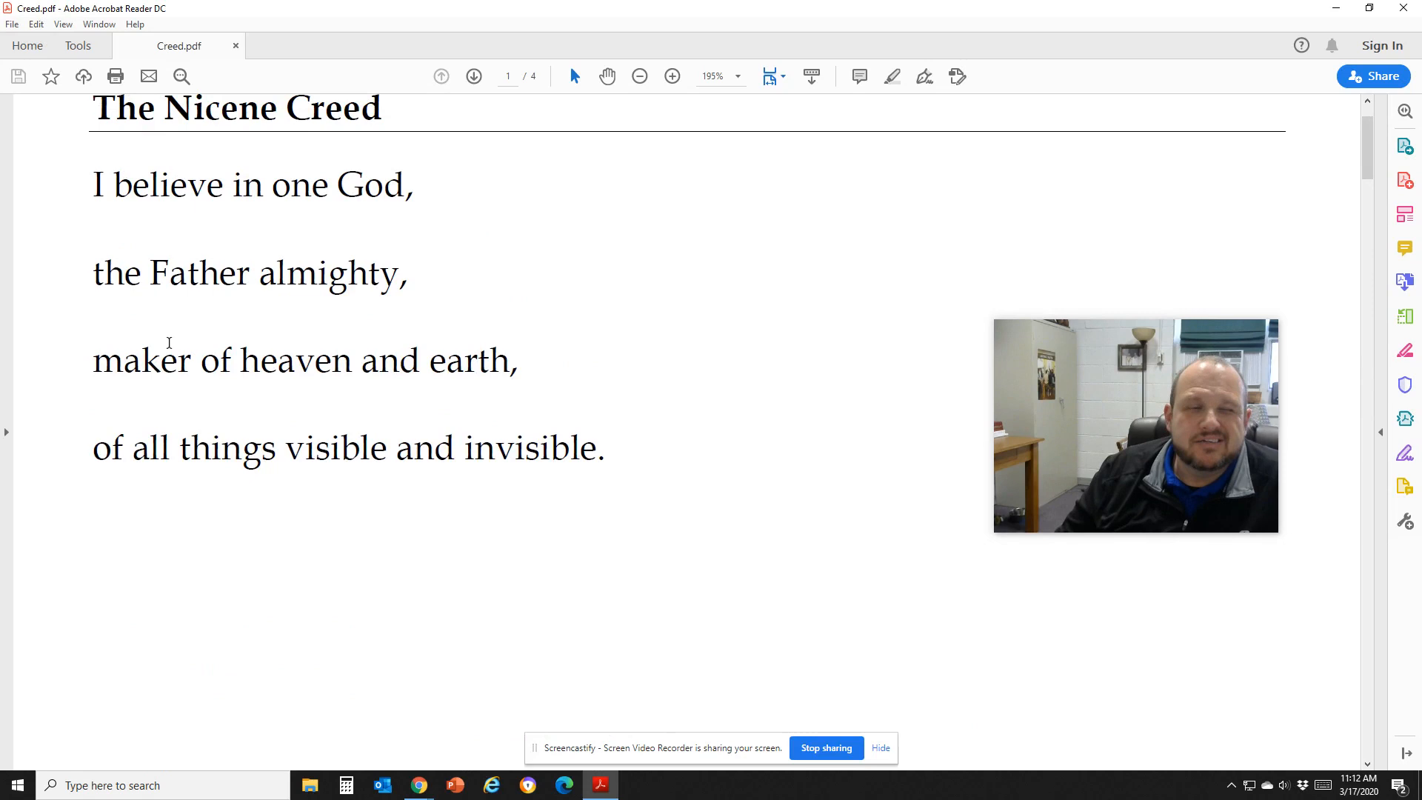
{"action": "double_click", "coordinate": [98, 185]}
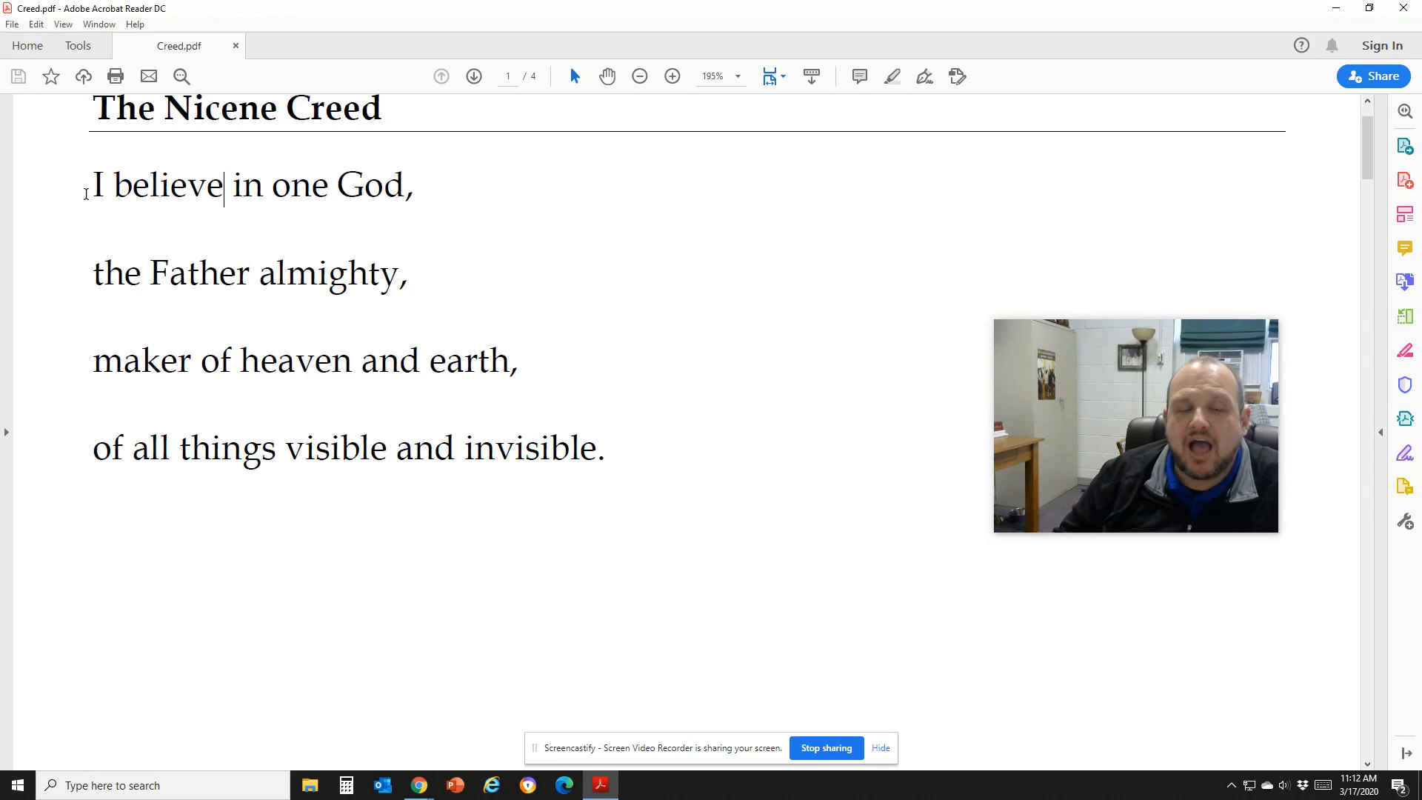
Step: Skim forward from page 1 toward the last page of the creed
{"action": "scroll", "scroll_direction": "down", "scroll_amount": 3}
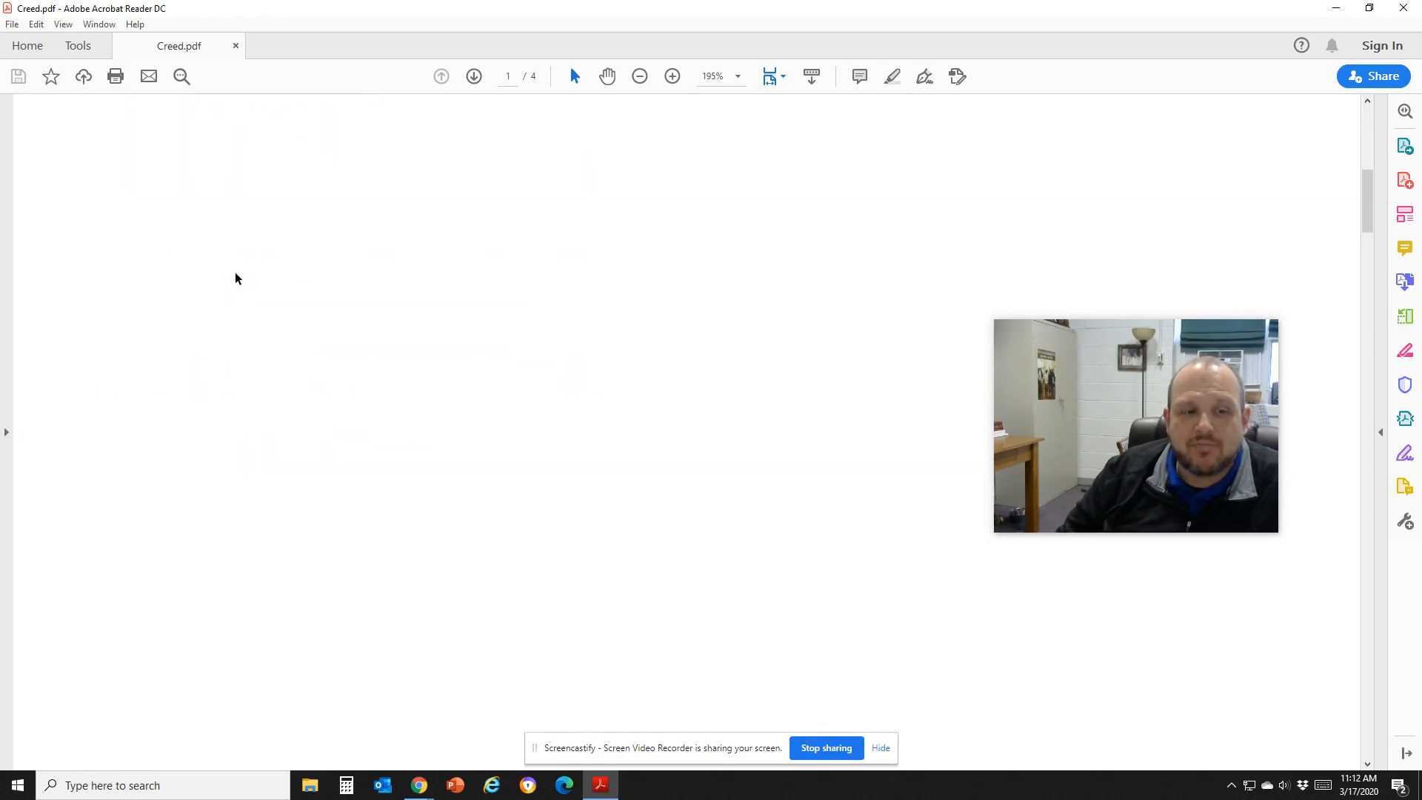
{"action": "scroll", "scroll_direction": "down", "scroll_amount": 3}
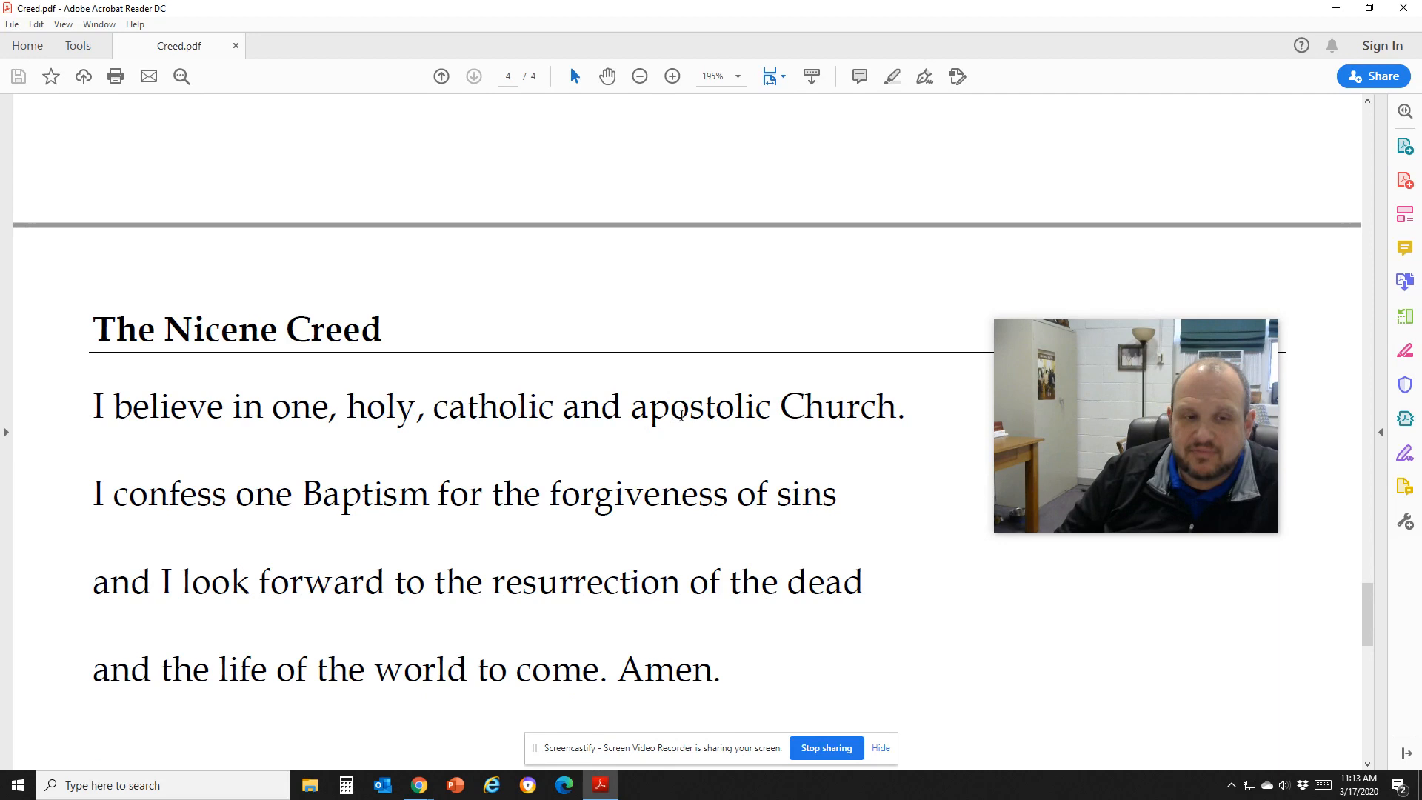
{"action": "mouse_move", "coordinate": [663, 631]}
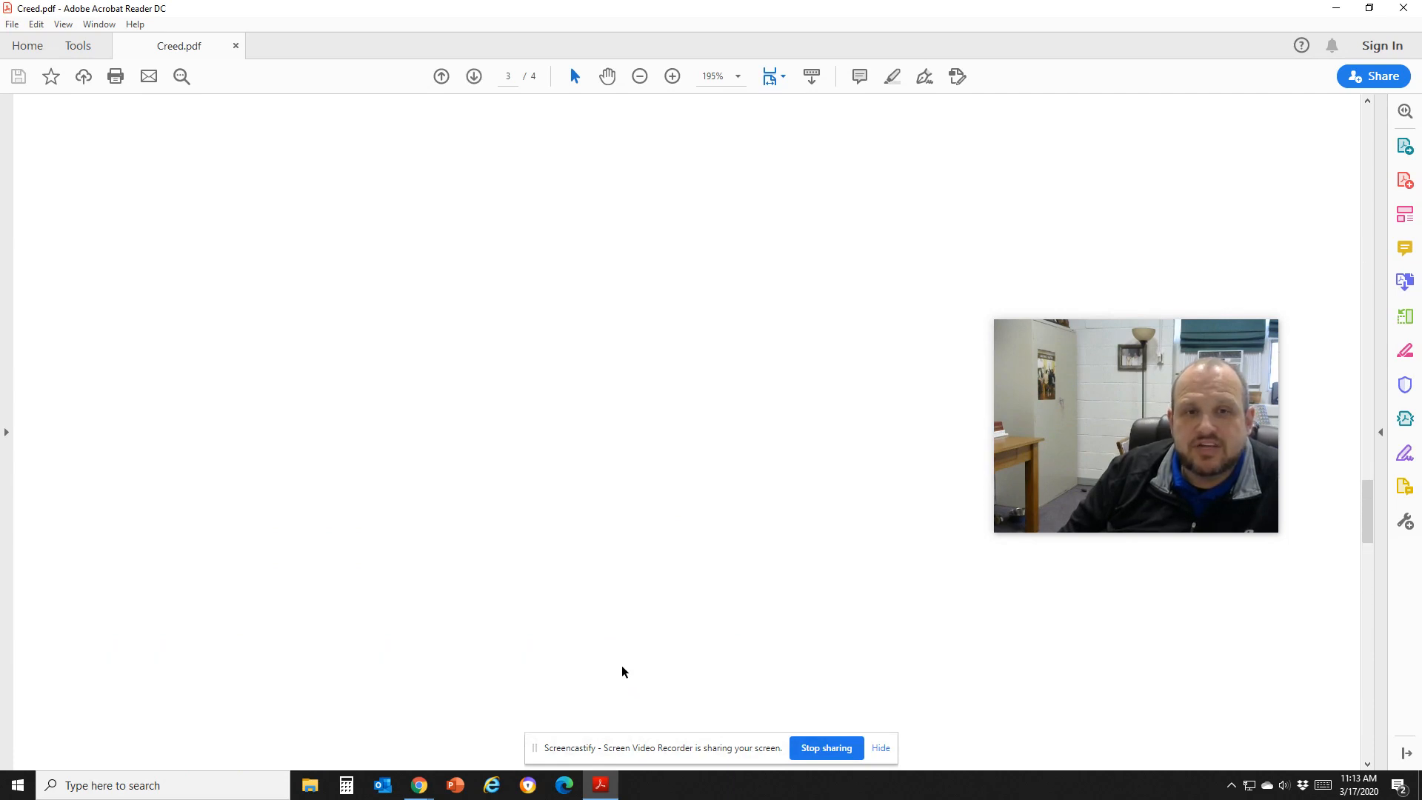
Step: Scroll through the end of page 3 and on past the final 'Amen.' on page 4
{"action": "scroll", "scroll_direction": "down", "scroll_amount": 3}
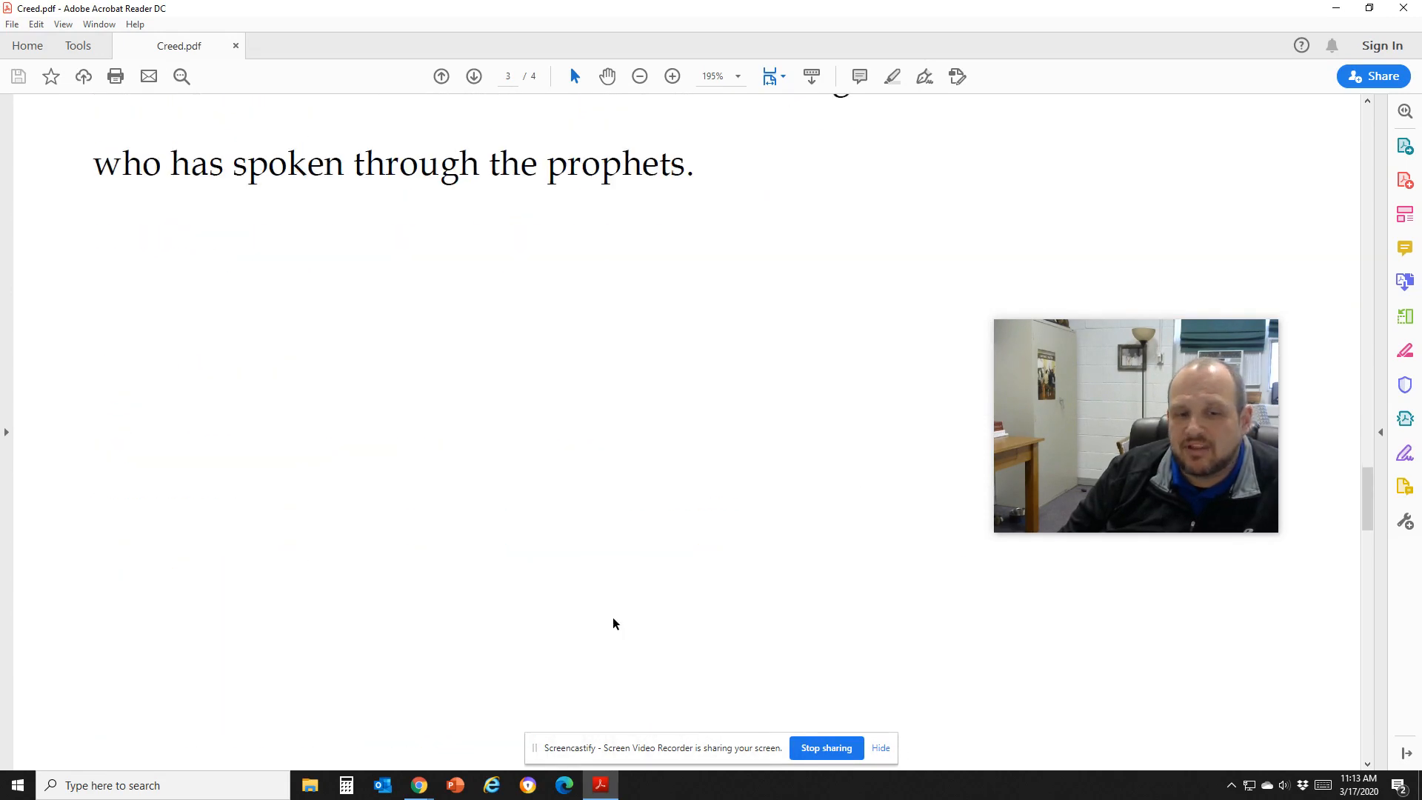
{"action": "scroll", "scroll_direction": "down", "scroll_amount": 3}
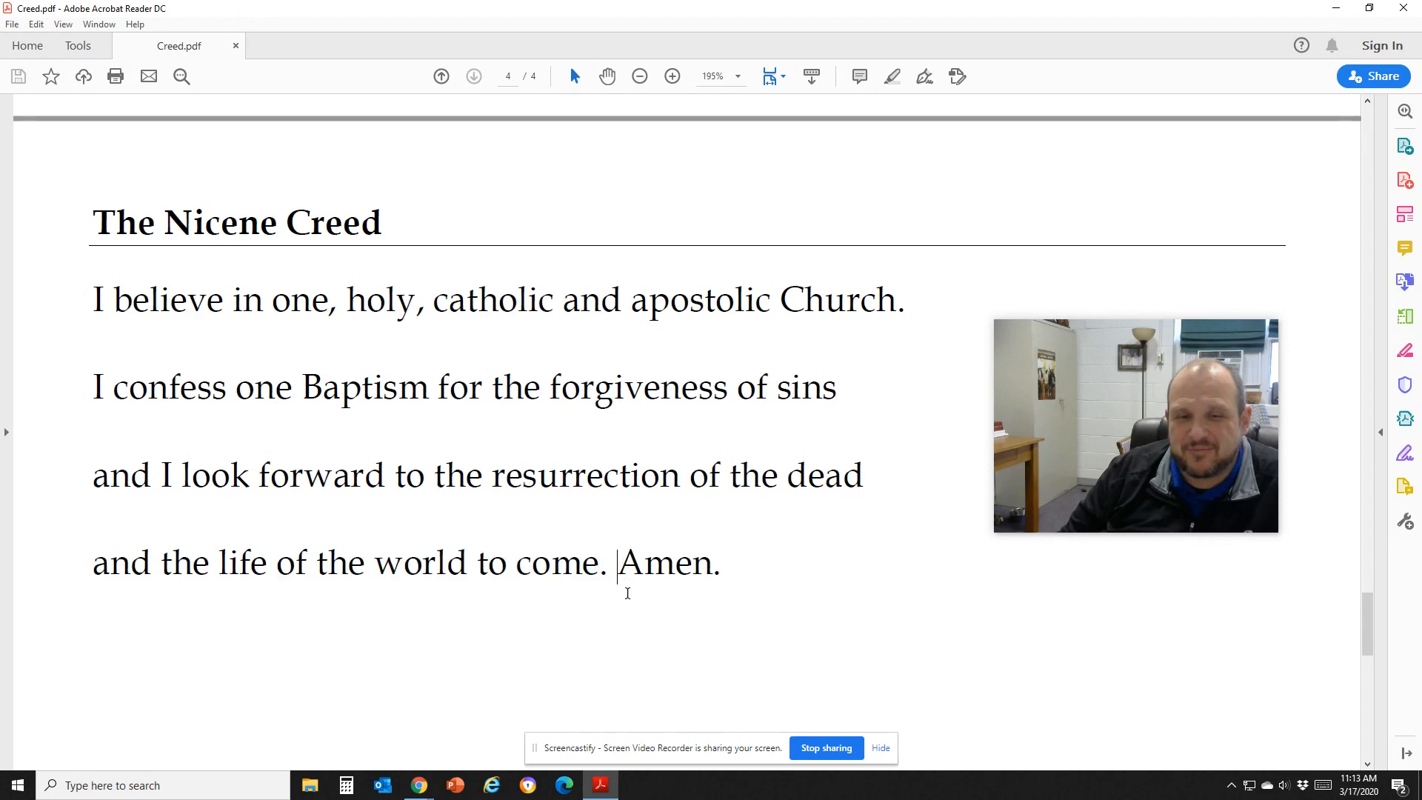
{"action": "mouse_move", "coordinate": [631, 616]}
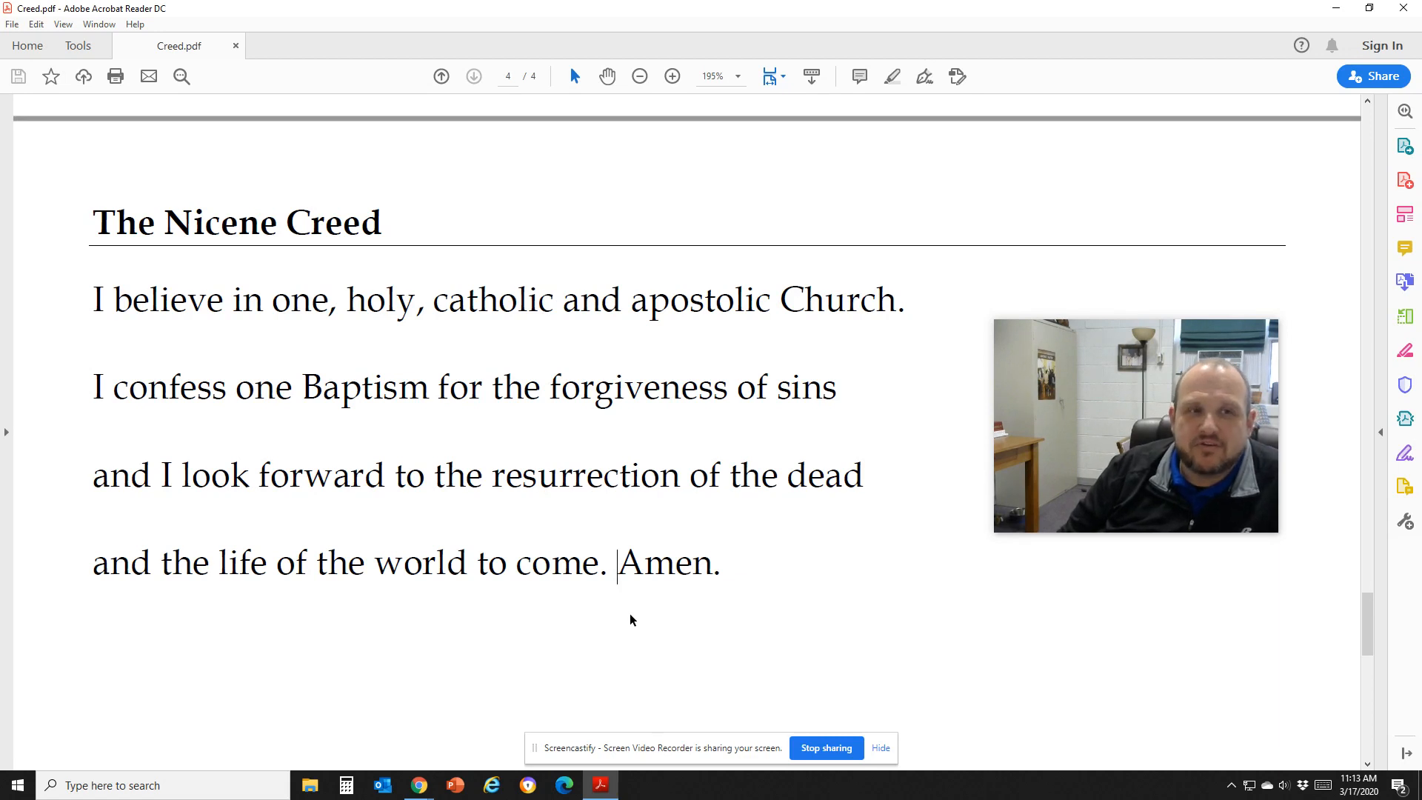
{"action": "scroll", "scroll_direction": "down", "scroll_amount": 3}
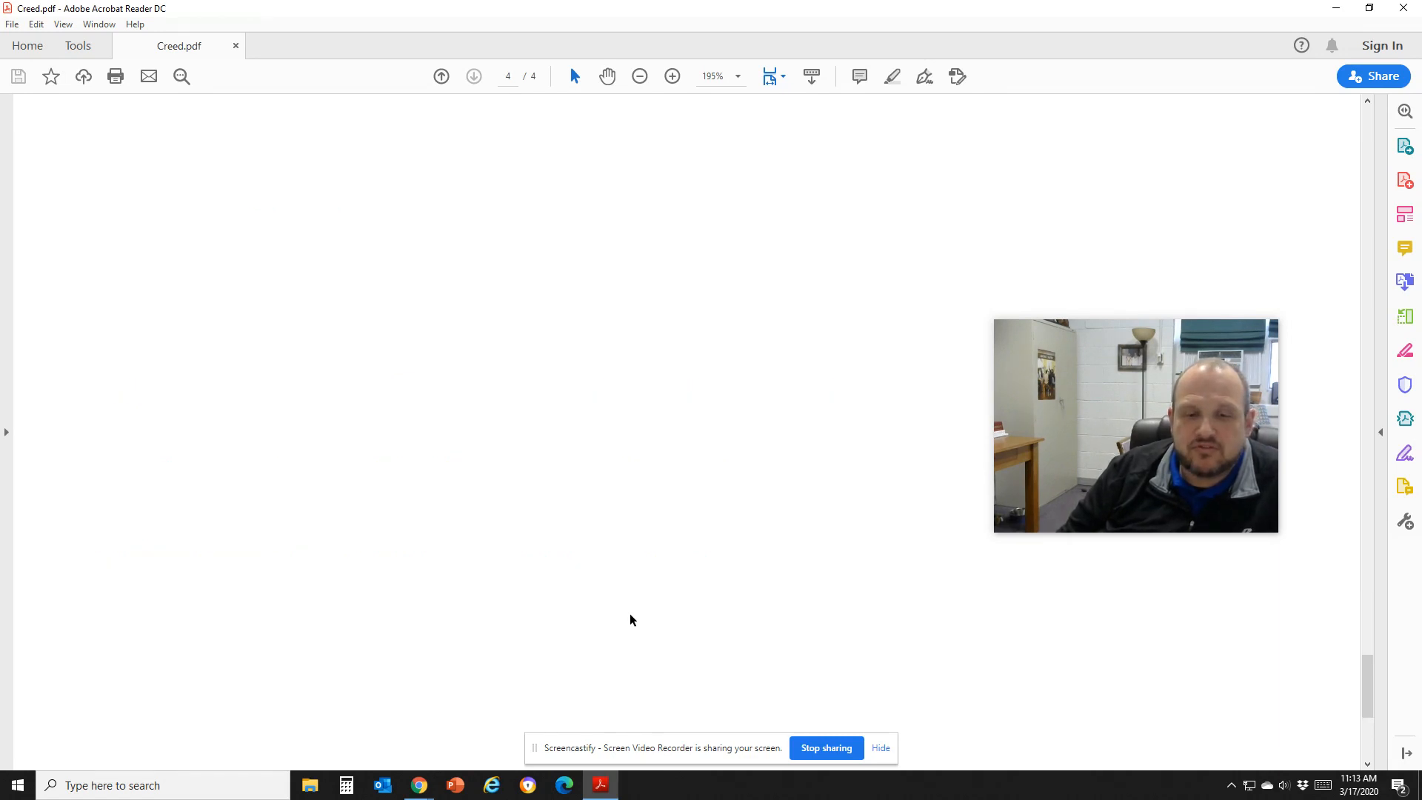